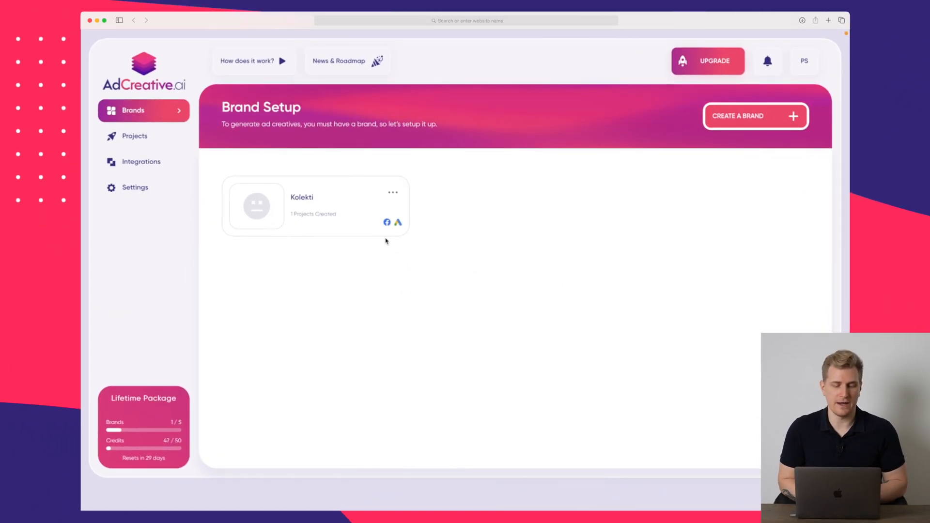
{"action": "mouse_move", "coordinate": [323, 272]}
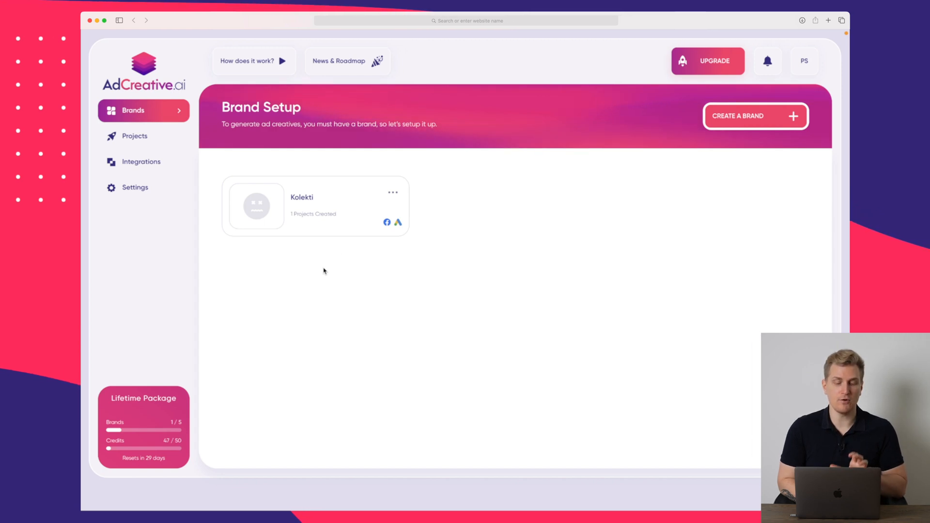
{"action": "mouse_move", "coordinate": [308, 204]}
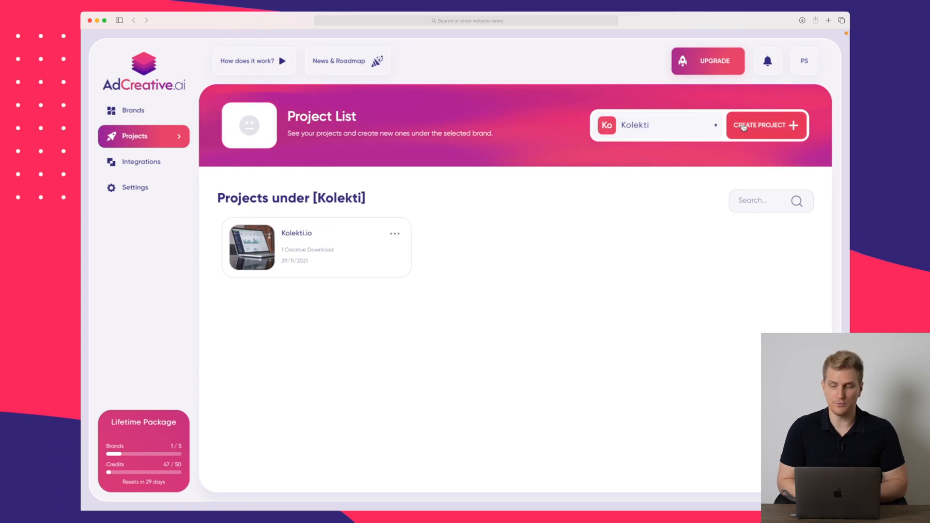
{"action": "mouse_move", "coordinate": [343, 253]}
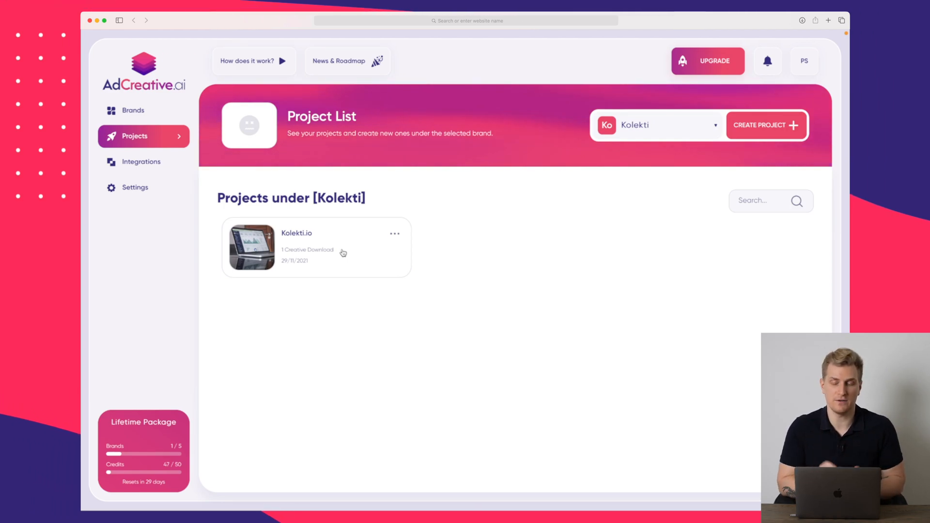
{"action": "mouse_move", "coordinate": [432, 376]}
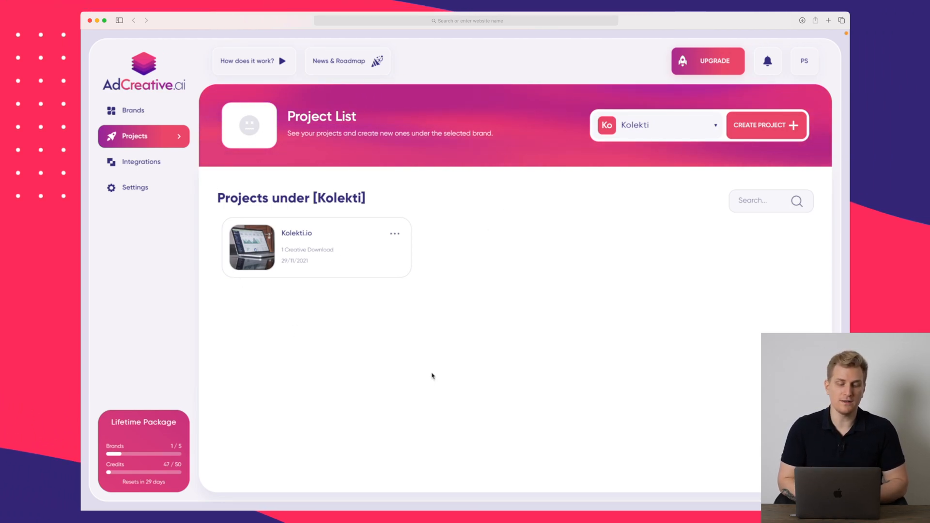
{"action": "mouse_move", "coordinate": [491, 318]}
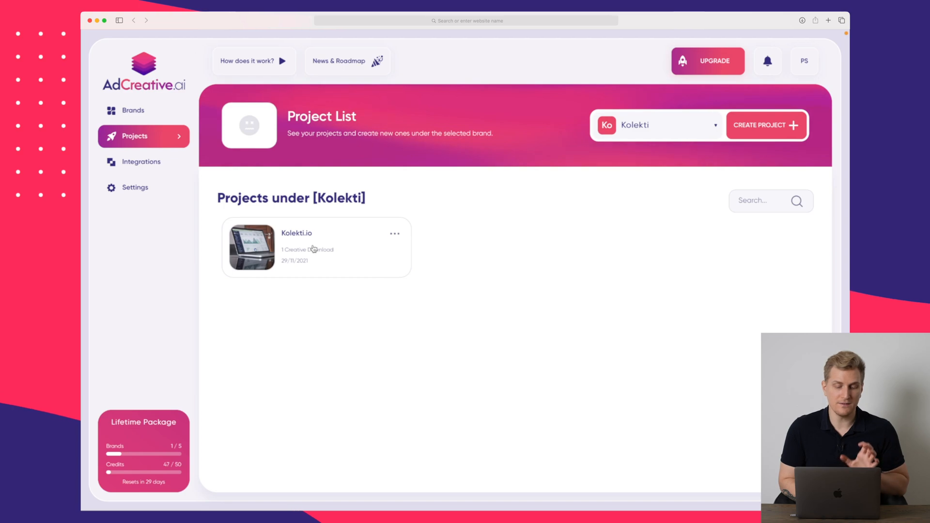
Open the Kolekti.io project card and scroll through its generated post creatives.
{"action": "left_click", "coordinate": [251, 247]}
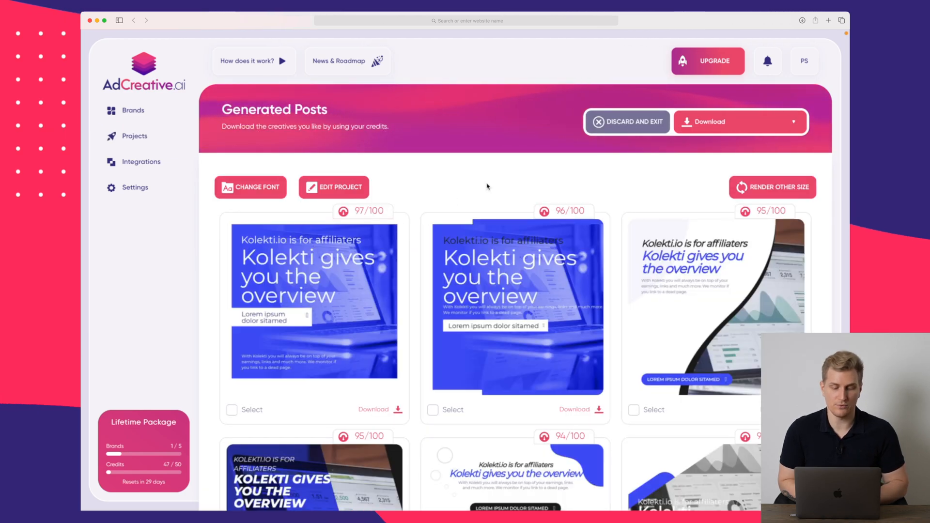
{"action": "scroll", "scroll_direction": "down", "scroll_amount": 3}
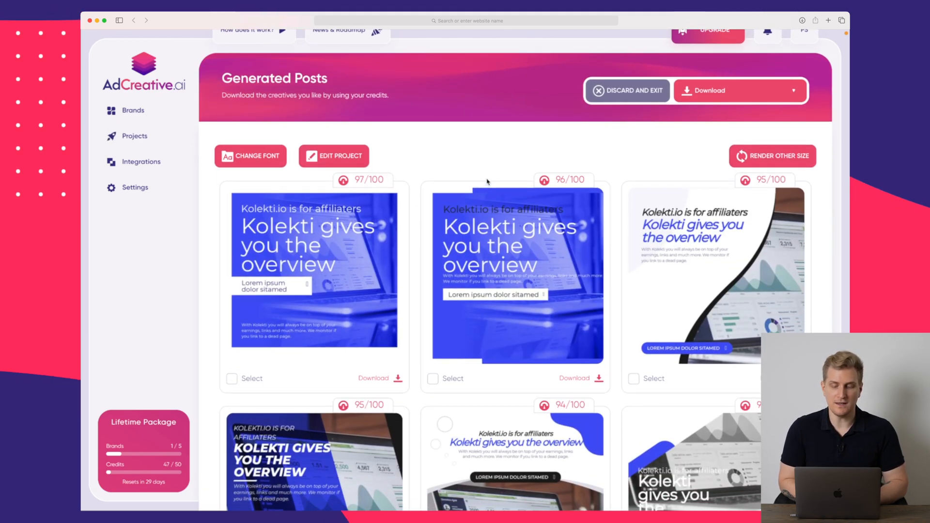
{"action": "scroll", "scroll_direction": "down", "scroll_amount": 3}
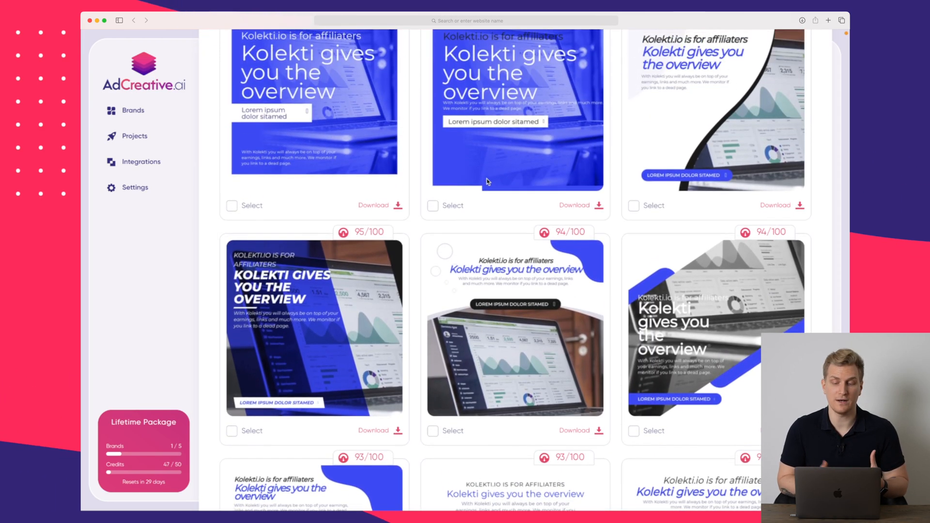
{"action": "scroll", "scroll_direction": "up", "scroll_amount": 3}
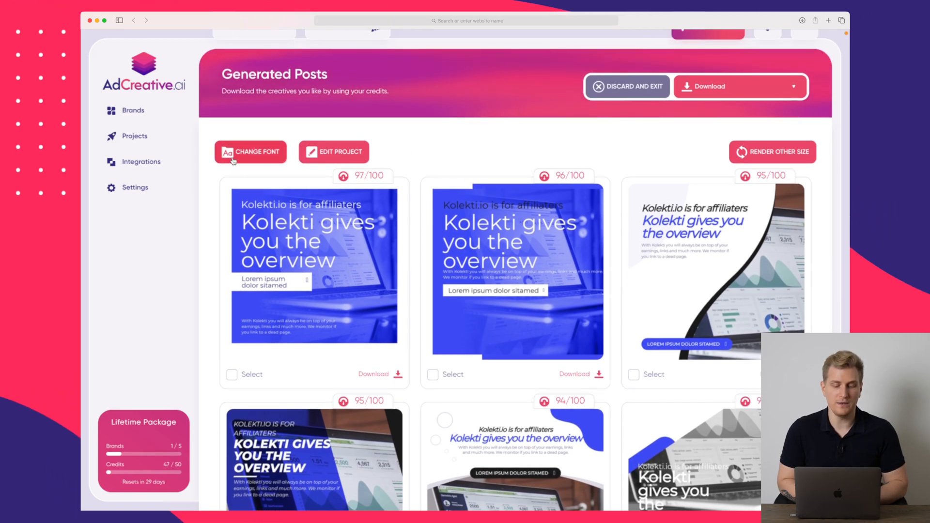
Bring up the Change Font choices and dismiss them without regenerating.
{"action": "left_click", "coordinate": [250, 152]}
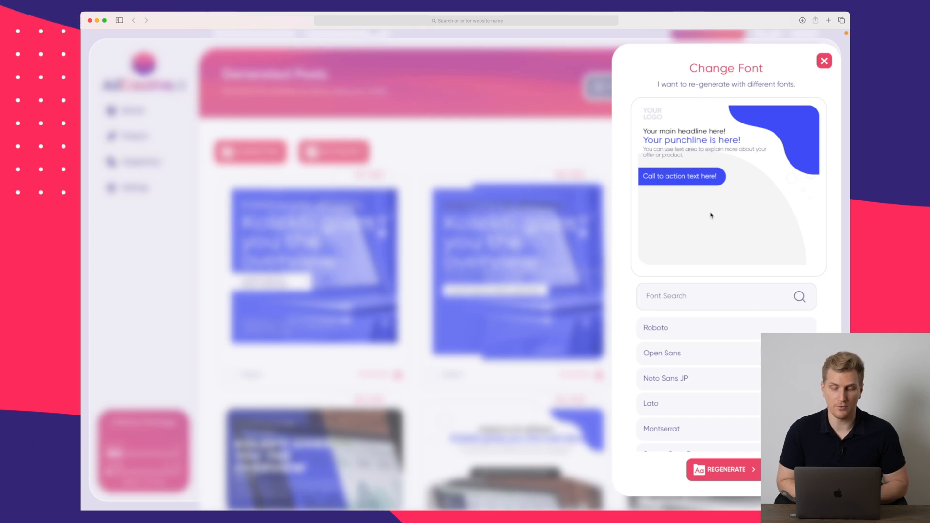
{"action": "left_click", "coordinate": [823, 60]}
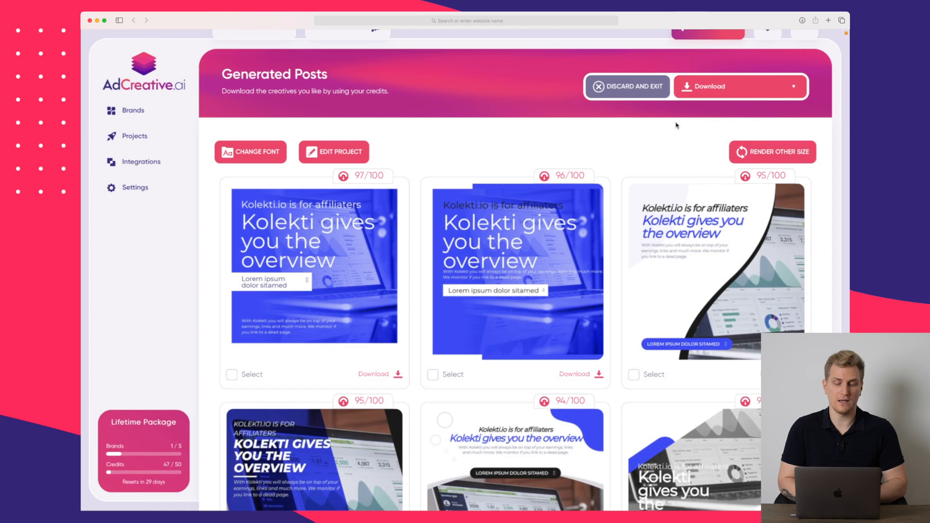
Edit the project's call-to-action button text to read SIGN UP FOR BETA.
{"action": "left_click", "coordinate": [333, 152]}
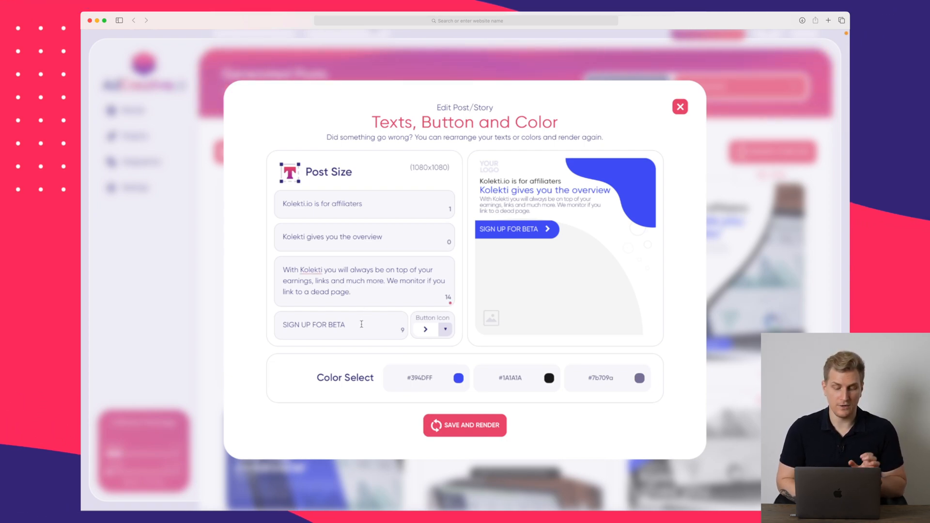
{"action": "double_click", "coordinate": [313, 325]}
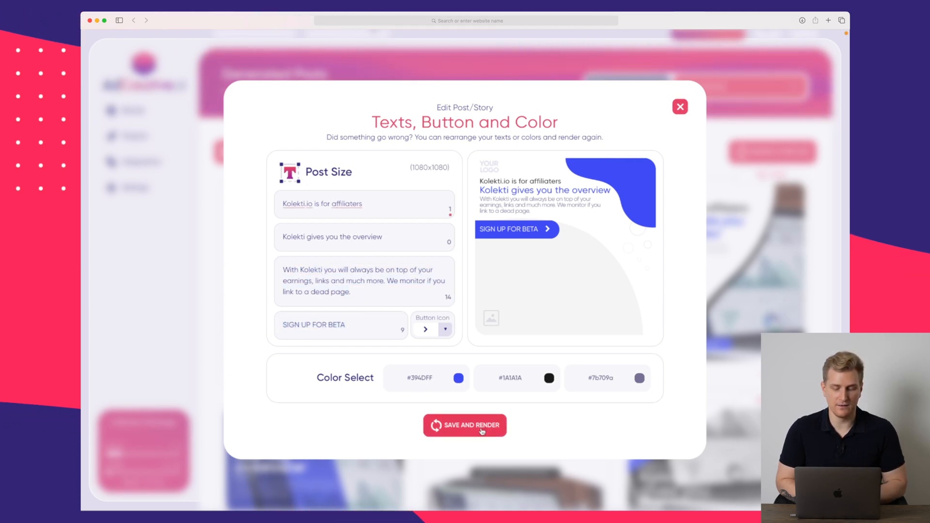
Save the text edits and re-render all post creatives with the new call to action.
{"action": "left_click", "coordinate": [464, 425]}
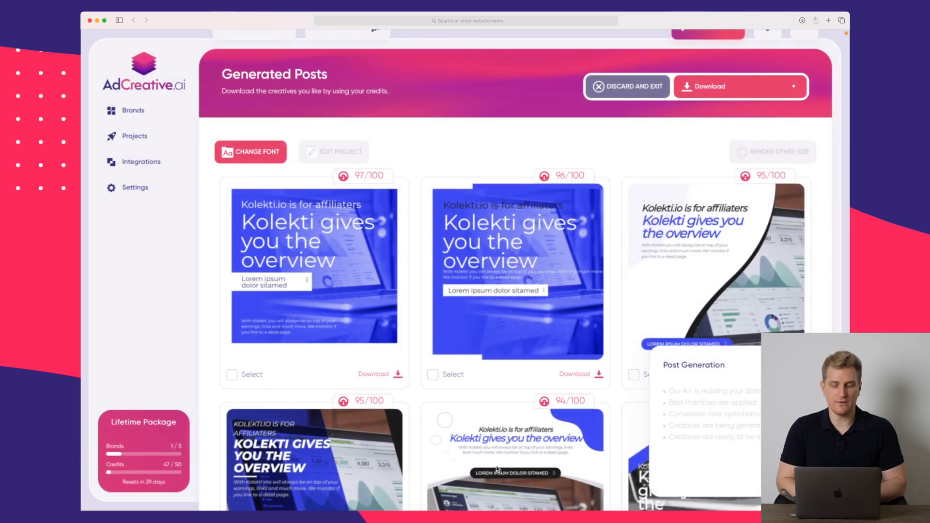
{"action": "mouse_move", "coordinate": [609, 335]}
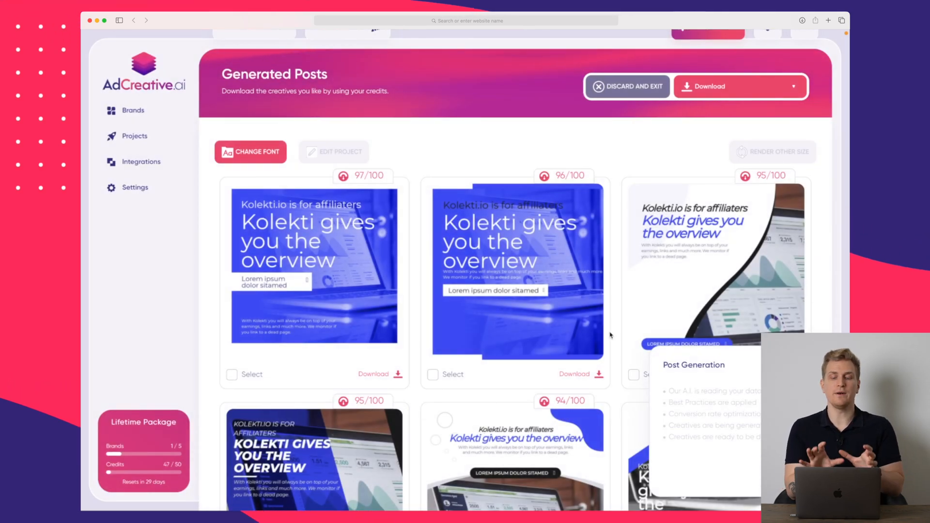
{"action": "mouse_move", "coordinate": [706, 471]}
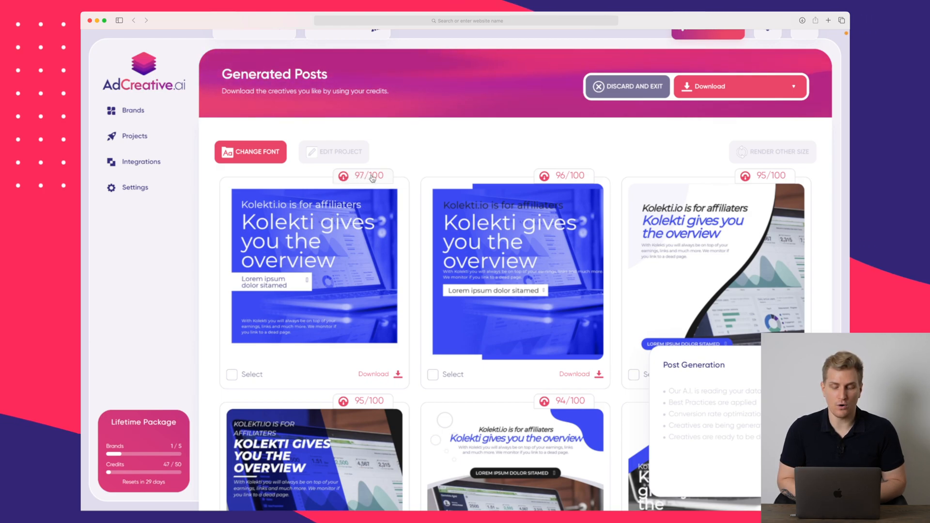
{"action": "mouse_move", "coordinate": [369, 178]}
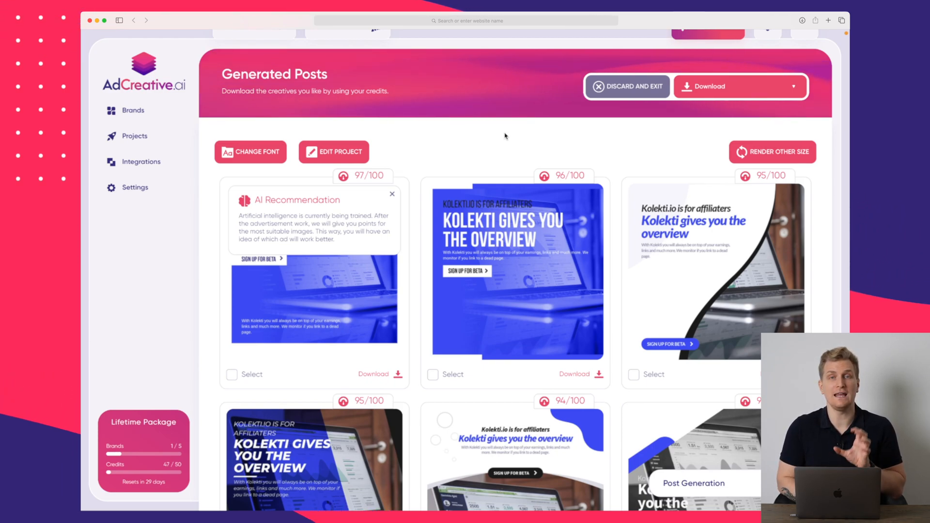
{"action": "scroll", "scroll_direction": "down", "scroll_amount": 3}
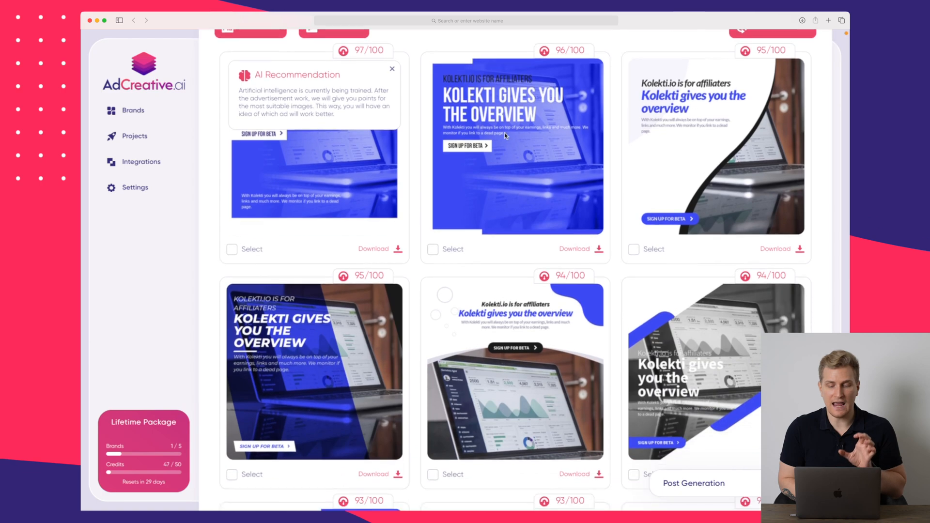
{"action": "scroll", "scroll_direction": "down", "scroll_amount": 3}
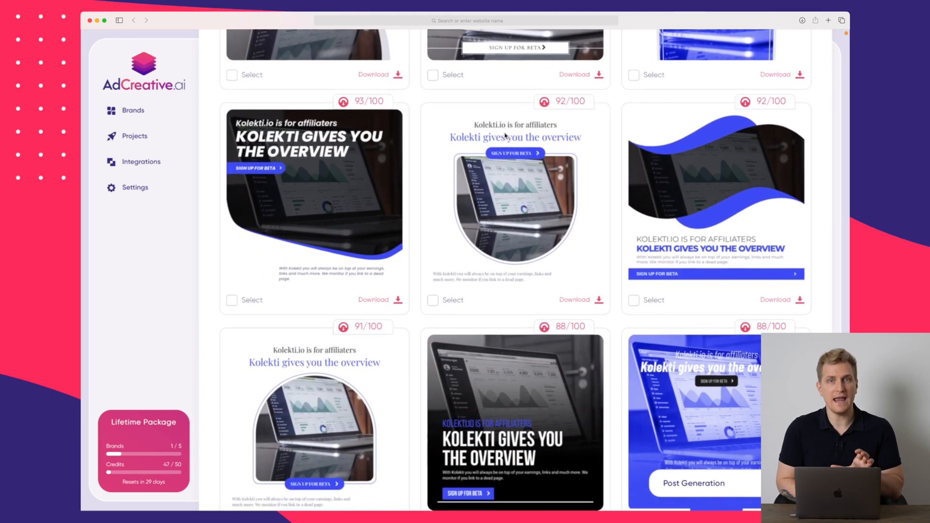
{"action": "scroll", "scroll_direction": "down", "scroll_amount": 3}
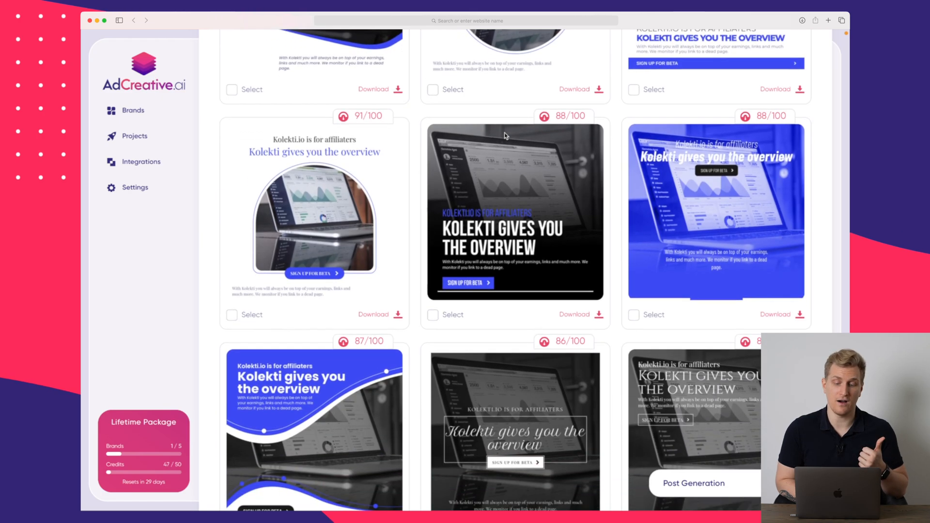
{"action": "scroll", "scroll_direction": "down", "scroll_amount": 3}
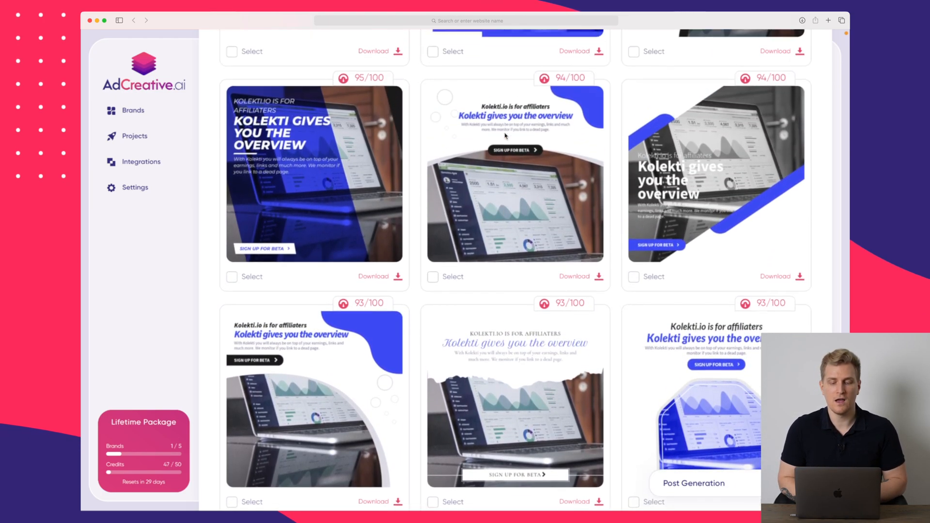
{"action": "scroll", "scroll_direction": "down", "scroll_amount": 3}
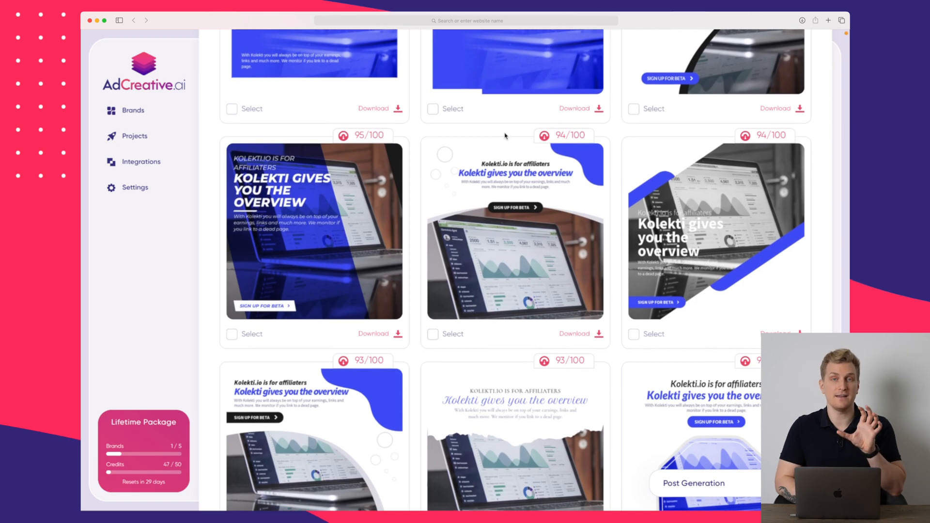
{"action": "scroll", "scroll_direction": "down", "scroll_amount": 3}
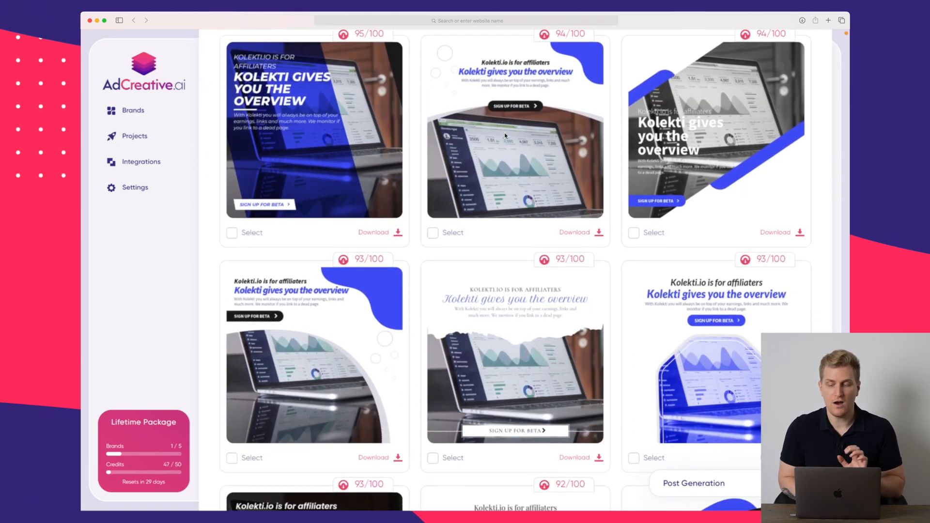
{"action": "scroll", "scroll_direction": "down", "scroll_amount": 3}
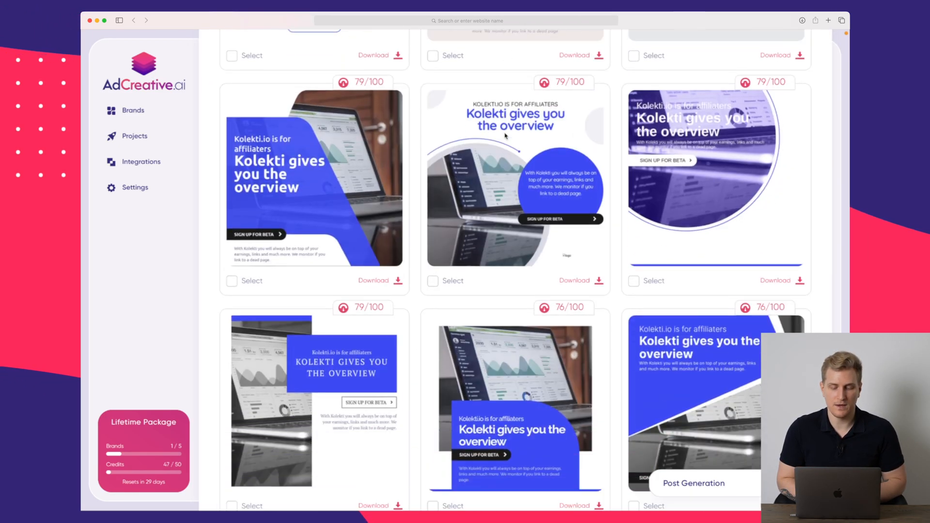
{"action": "scroll", "scroll_direction": "down", "scroll_amount": 3}
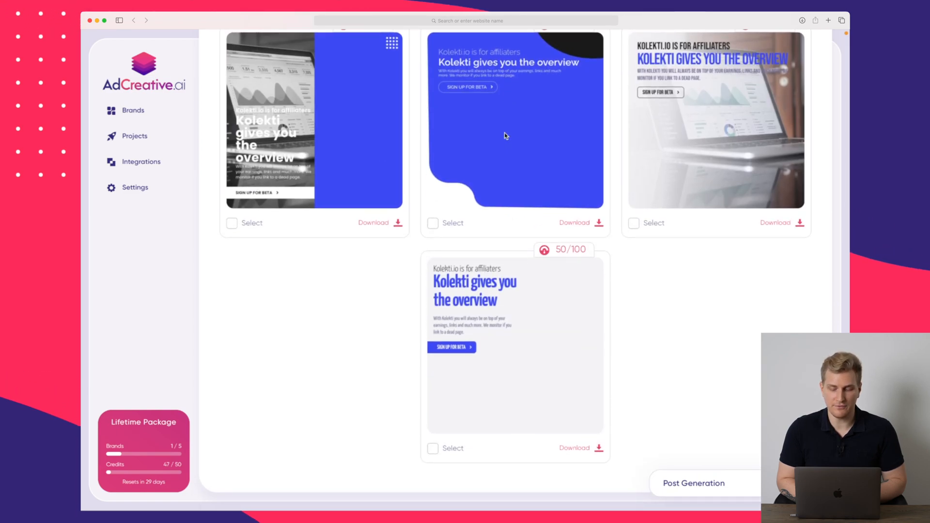
{"action": "scroll", "scroll_direction": "down", "scroll_amount": 3}
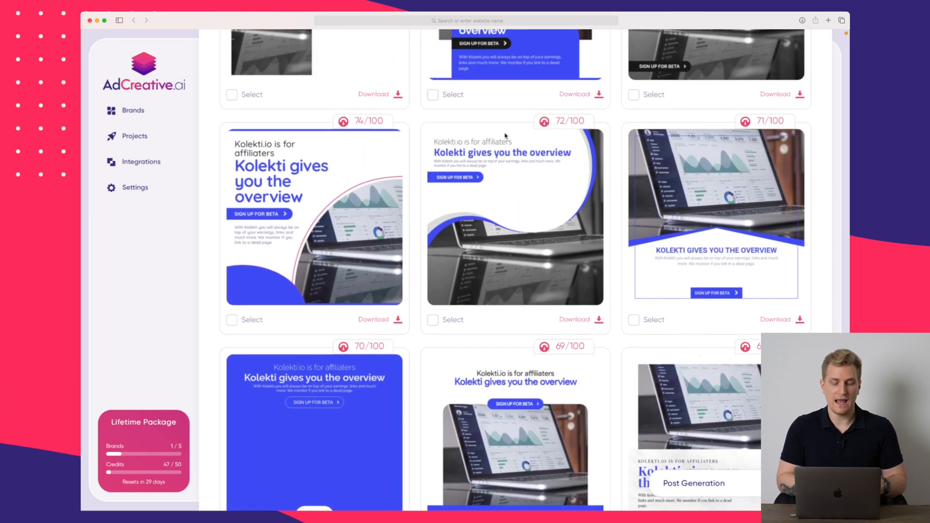
{"action": "scroll", "scroll_direction": "down", "scroll_amount": 3}
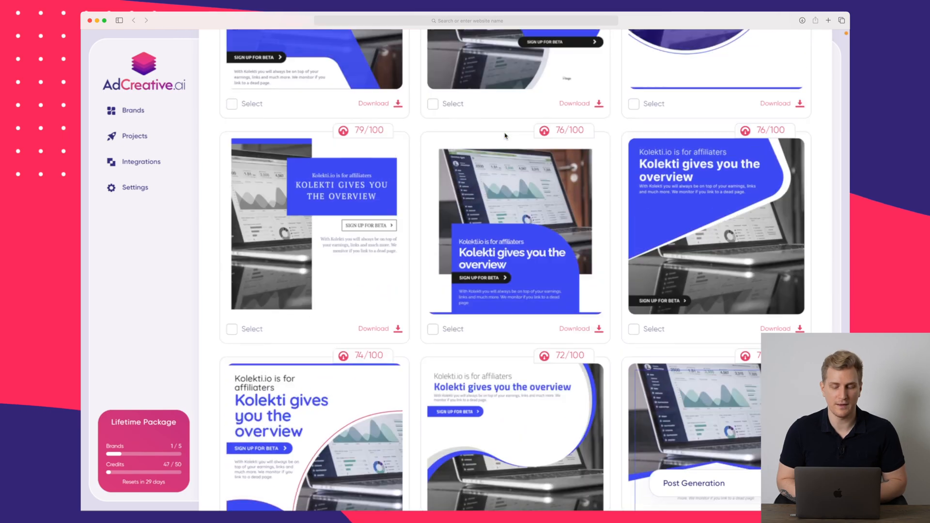
{"action": "scroll", "scroll_direction": "down", "scroll_amount": 3}
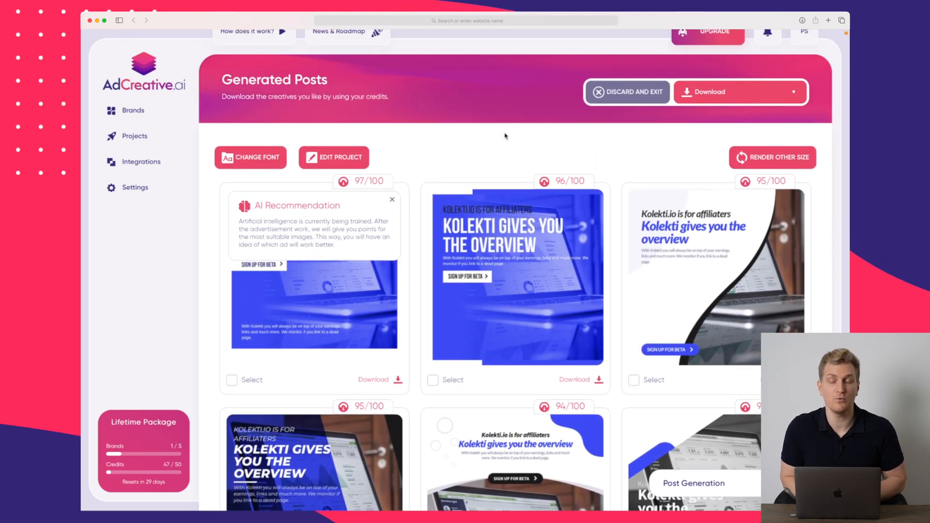
Select the top-scoring creatives (97, 96, 95) and download them for one credit.
{"action": "scroll", "scroll_direction": "down", "scroll_amount": 3}
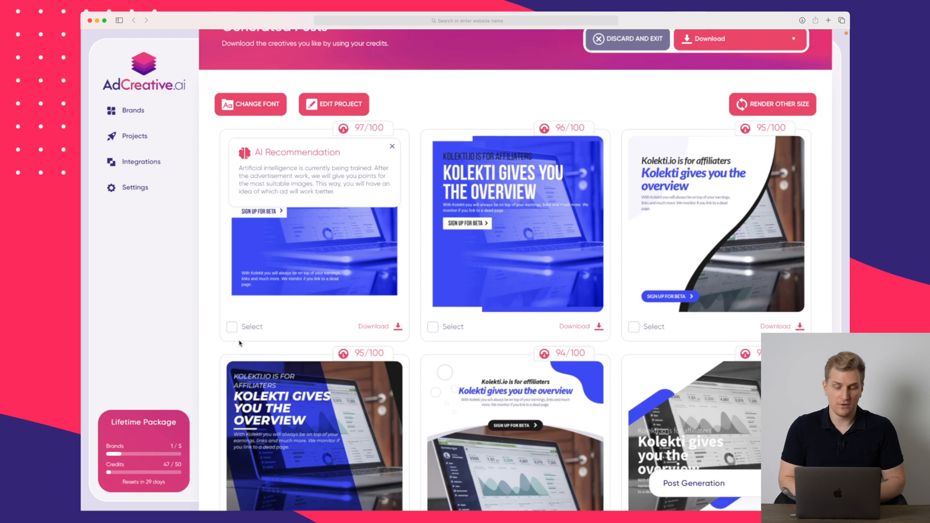
{"action": "left_click", "coordinate": [432, 327]}
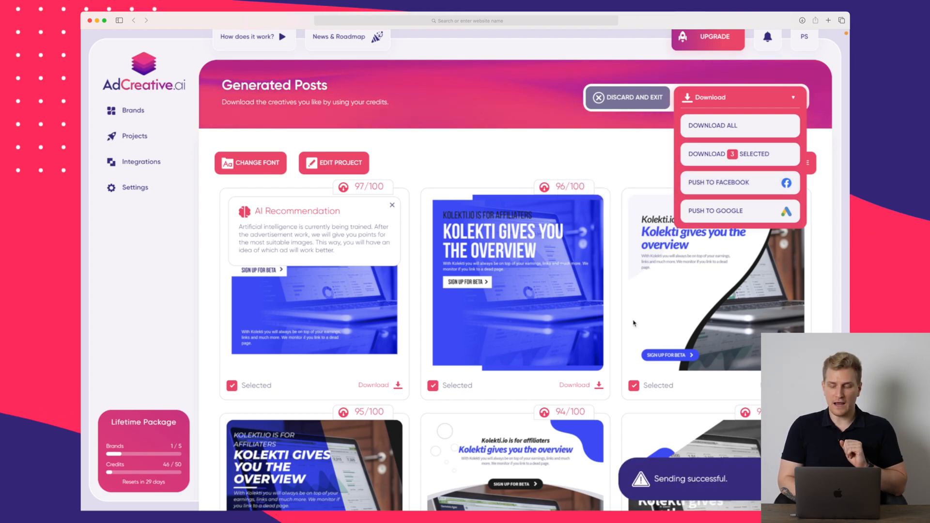
{"action": "mouse_move", "coordinate": [636, 141]}
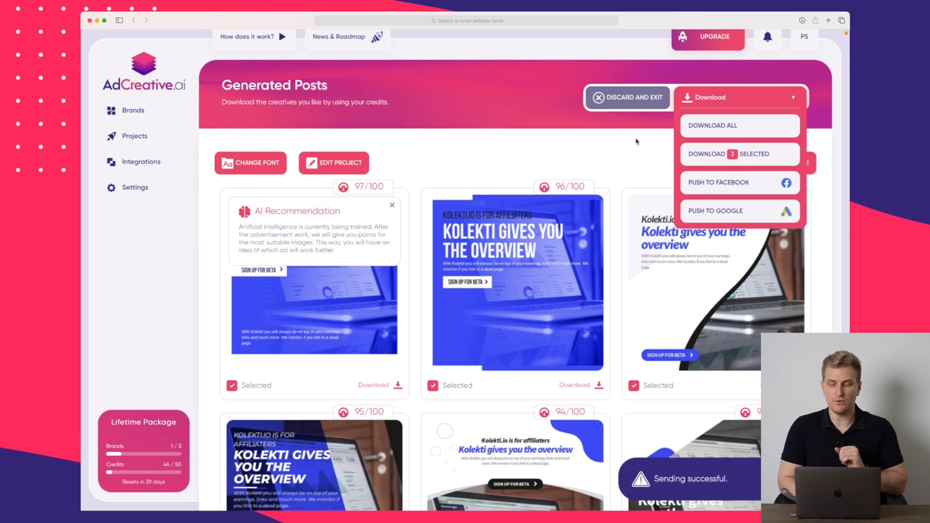
{"action": "left_click", "coordinate": [738, 97]}
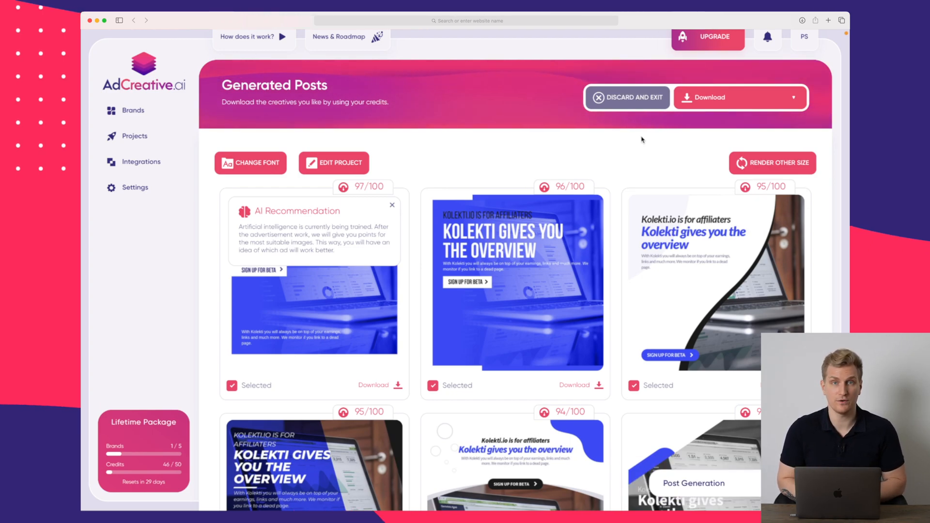
{"action": "scroll", "scroll_direction": "down", "scroll_amount": 3}
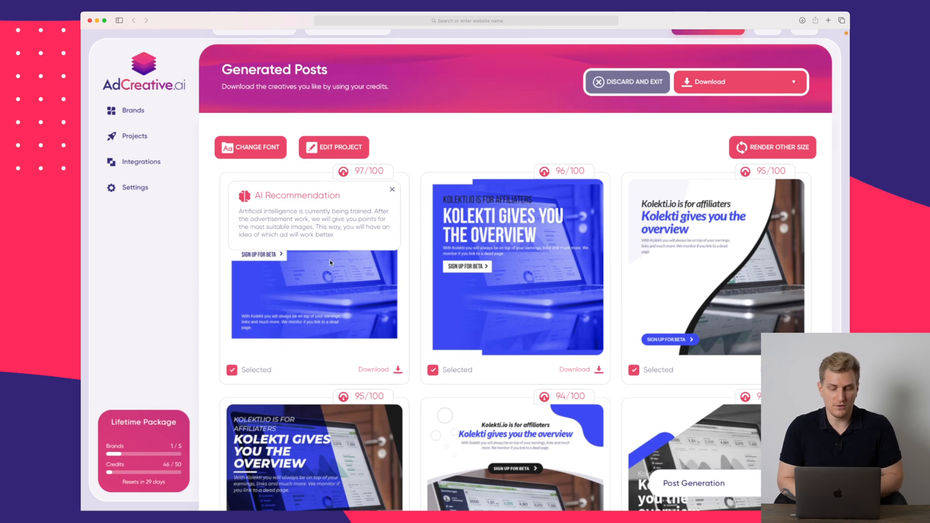
Review a creative's texts, button and colours unchanged, then return to the Kolekti project list.
{"action": "left_click", "coordinate": [334, 147]}
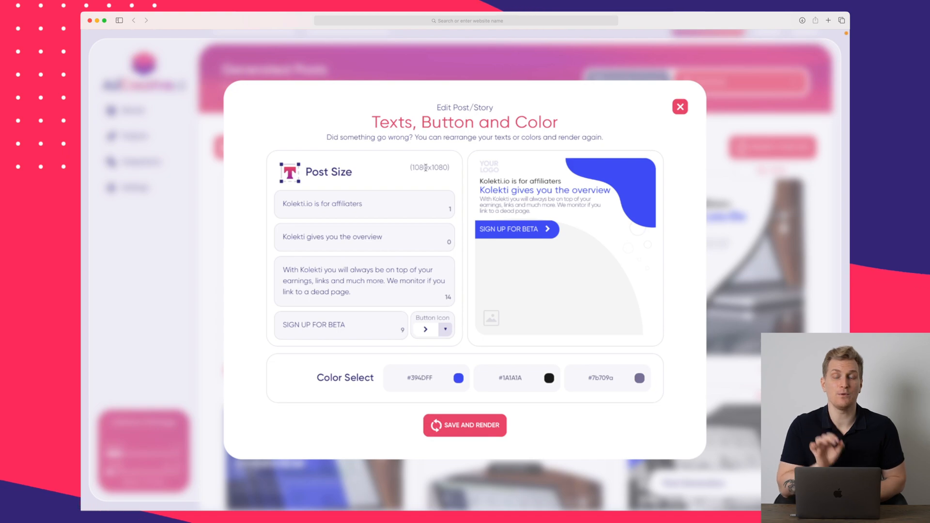
{"action": "mouse_move", "coordinate": [496, 313]}
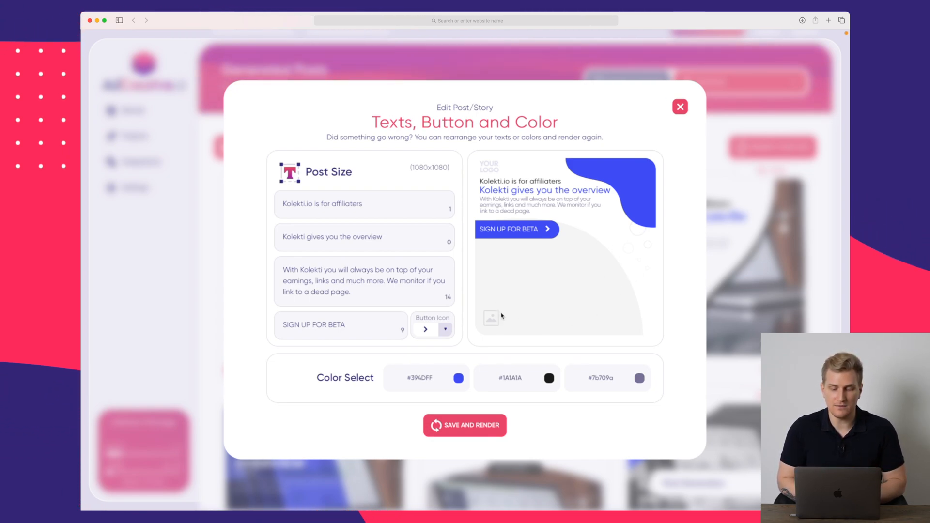
{"action": "mouse_move", "coordinate": [546, 257]}
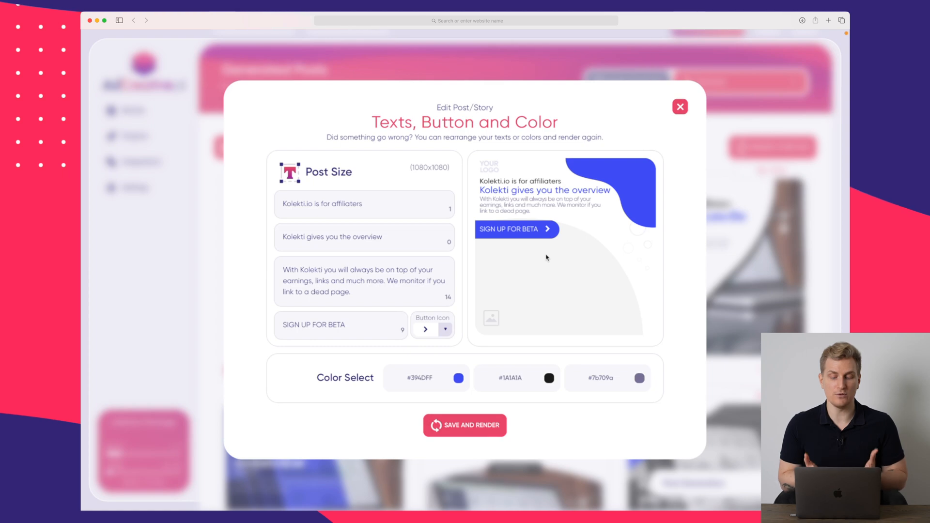
{"action": "left_click", "coordinate": [680, 107]}
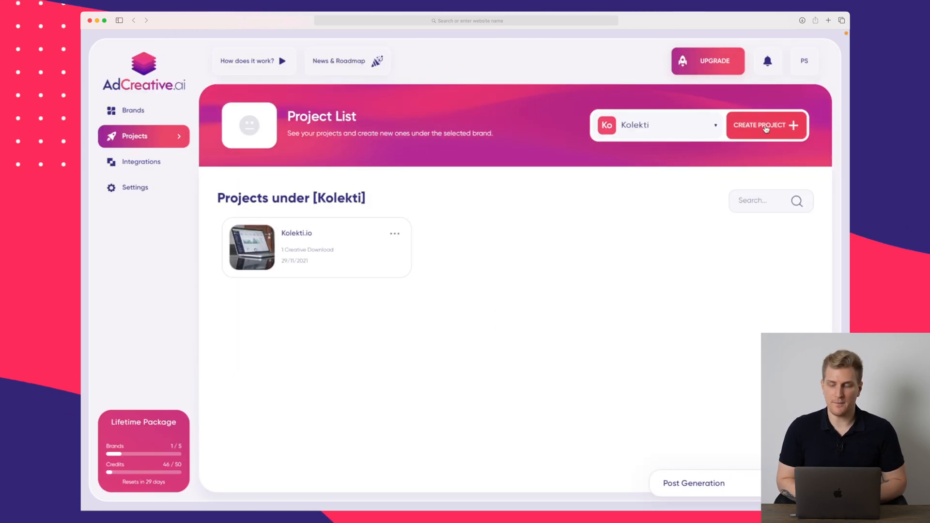
Start a new Kolekti project and settle on the square Post Size format.
{"action": "left_click", "coordinate": [765, 125]}
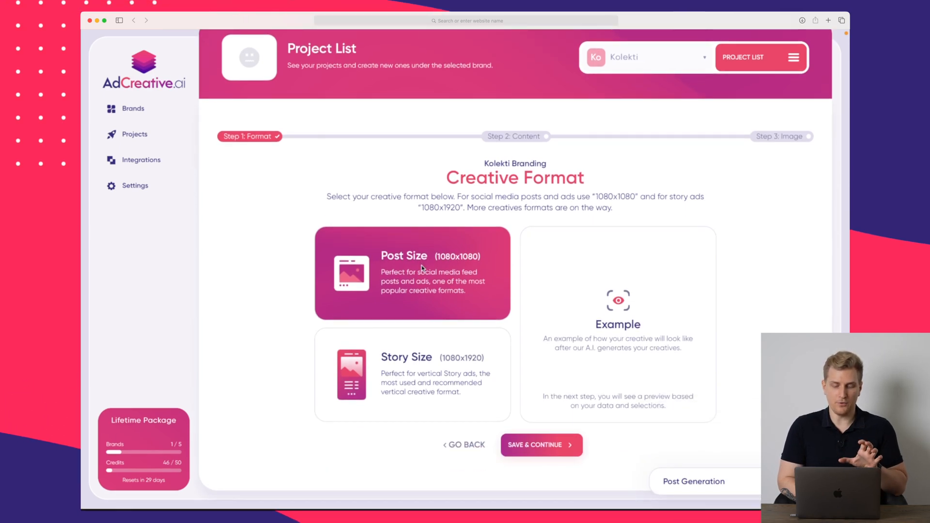
{"action": "left_click", "coordinate": [411, 375]}
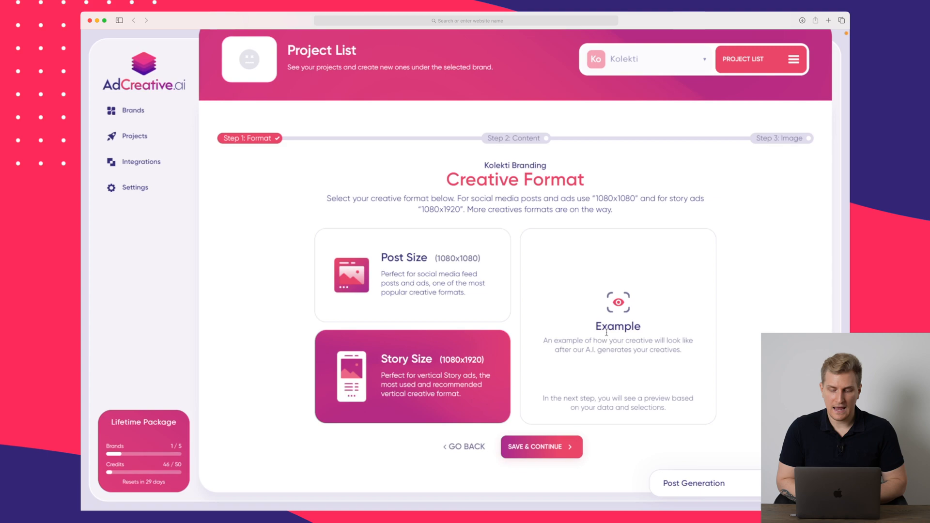
{"action": "left_click", "coordinate": [412, 275]}
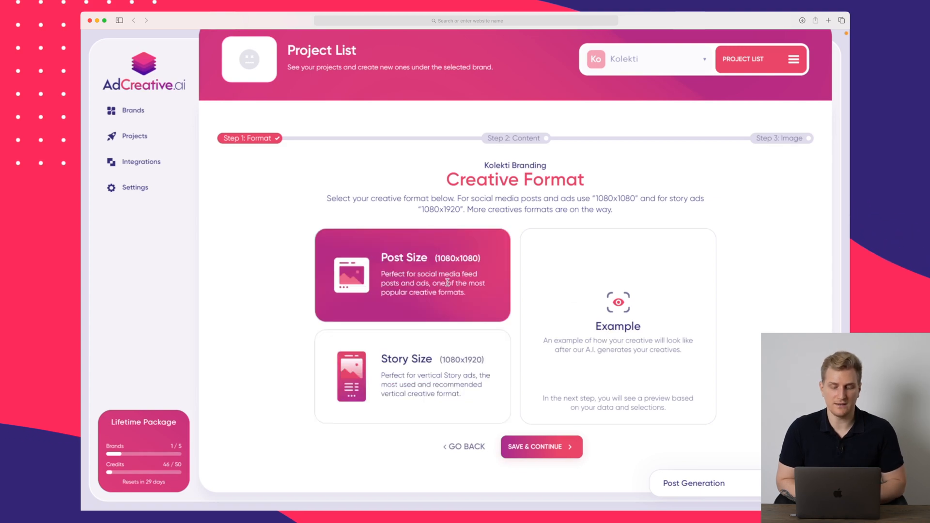
{"action": "left_click", "coordinate": [540, 447]}
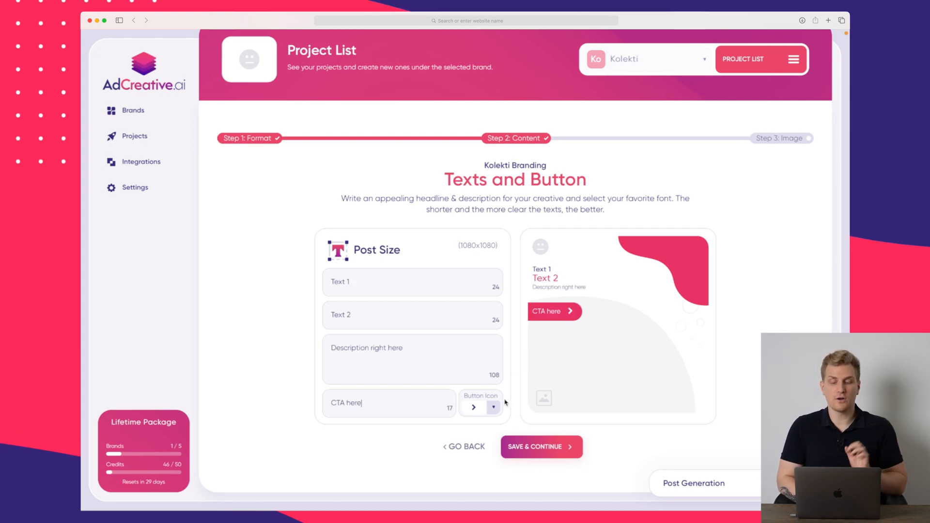
Give the call-to-action button a different icon in the Texts and Button step.
{"action": "left_click", "coordinate": [493, 407]}
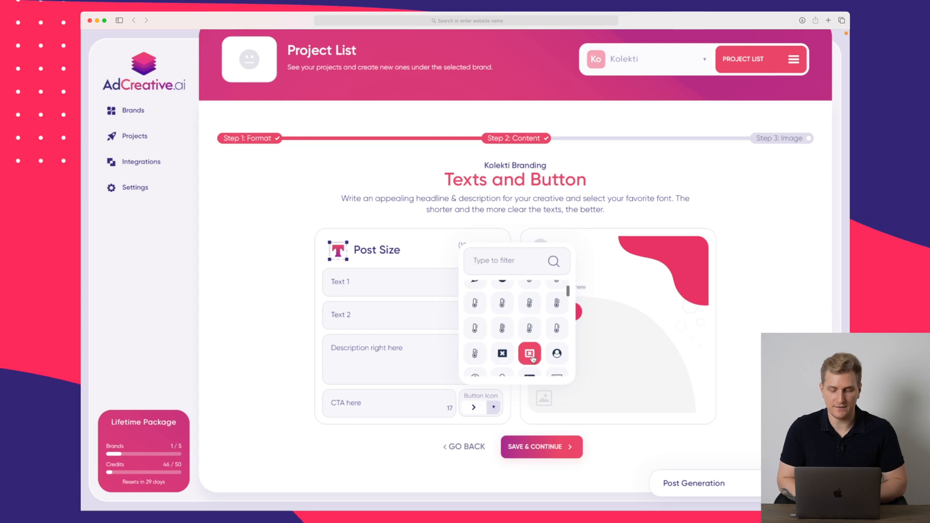
{"action": "left_click", "coordinate": [528, 353]}
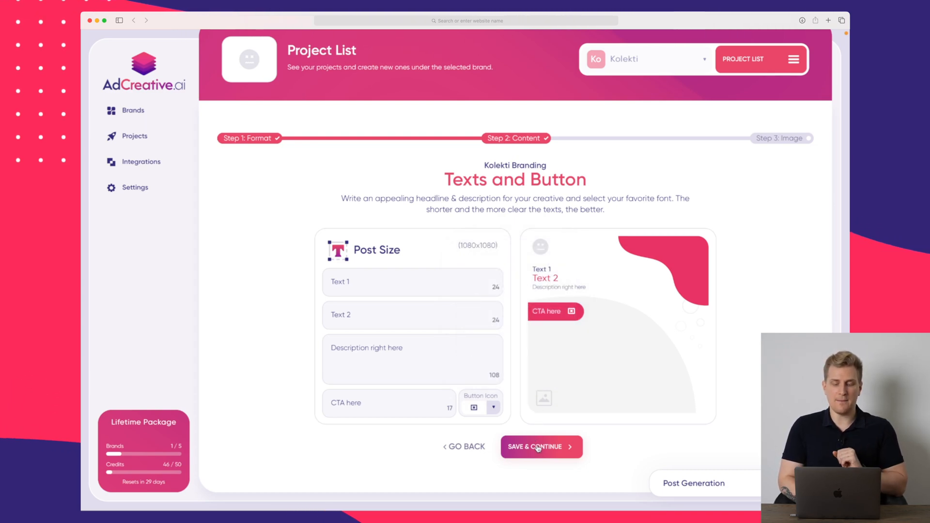
Search stock photos for 'computer' and use the laptop-on-desk photo as the background.
{"action": "left_click", "coordinate": [540, 445]}
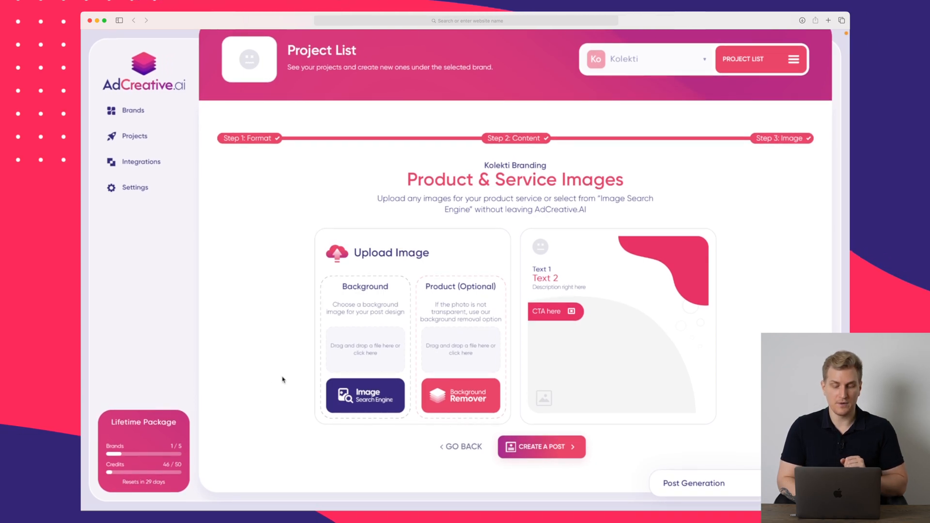
{"action": "mouse_move", "coordinate": [300, 376]}
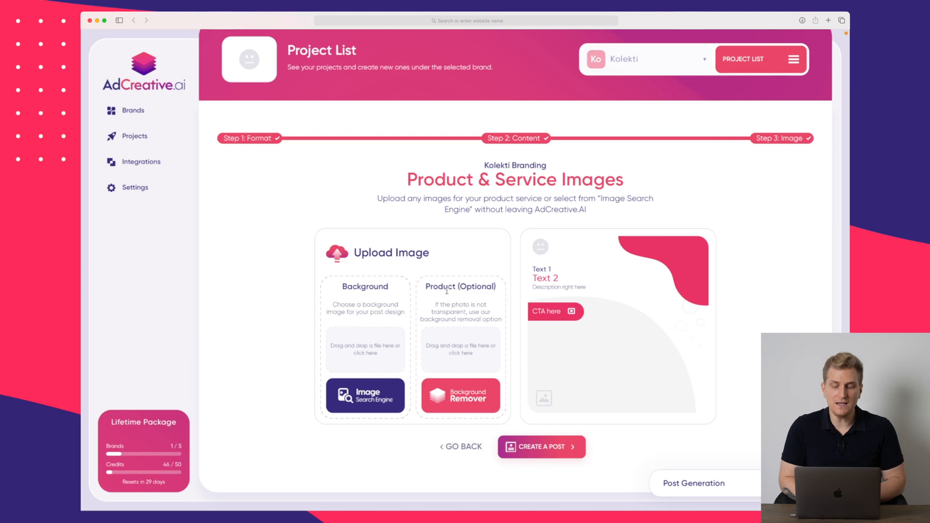
{"action": "left_click", "coordinate": [460, 395]}
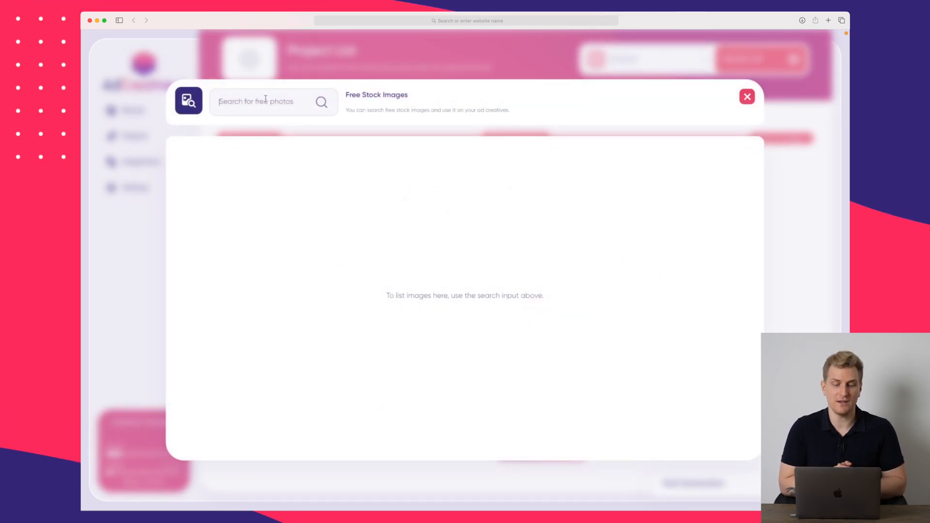
{"action": "type", "text": "computer"}
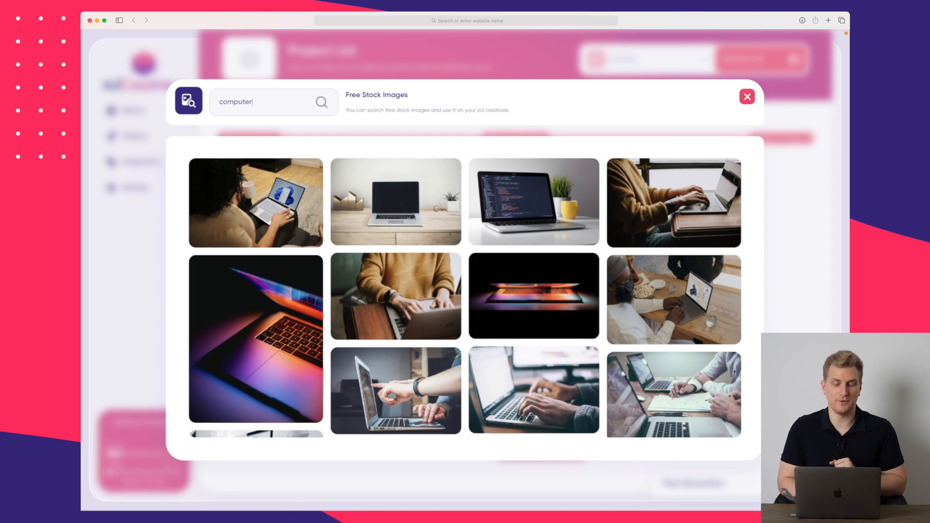
{"action": "left_click", "coordinate": [396, 202]}
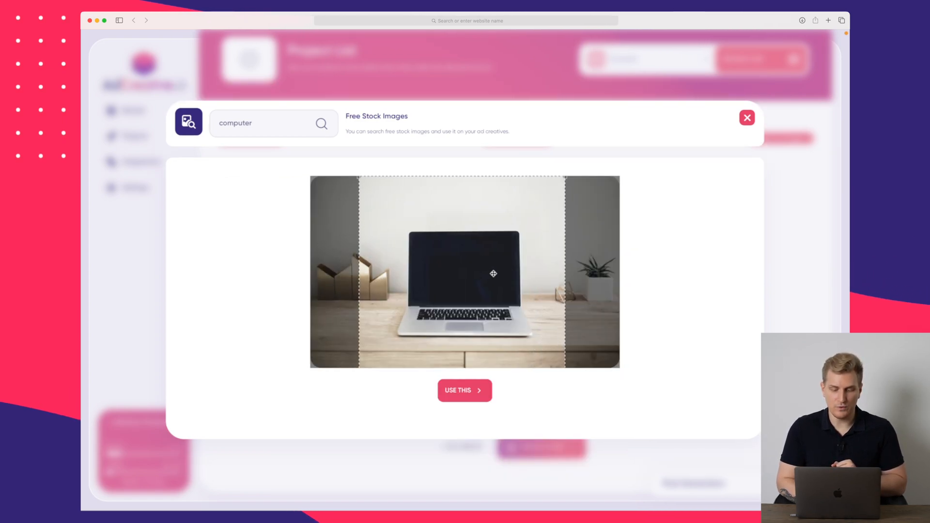
{"action": "left_click", "coordinate": [464, 390]}
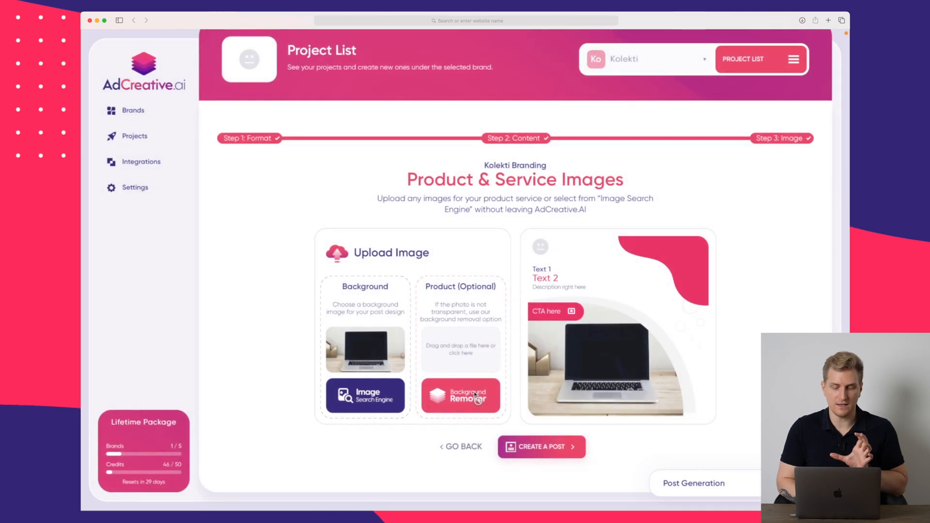
{"action": "mouse_move", "coordinate": [617, 383]}
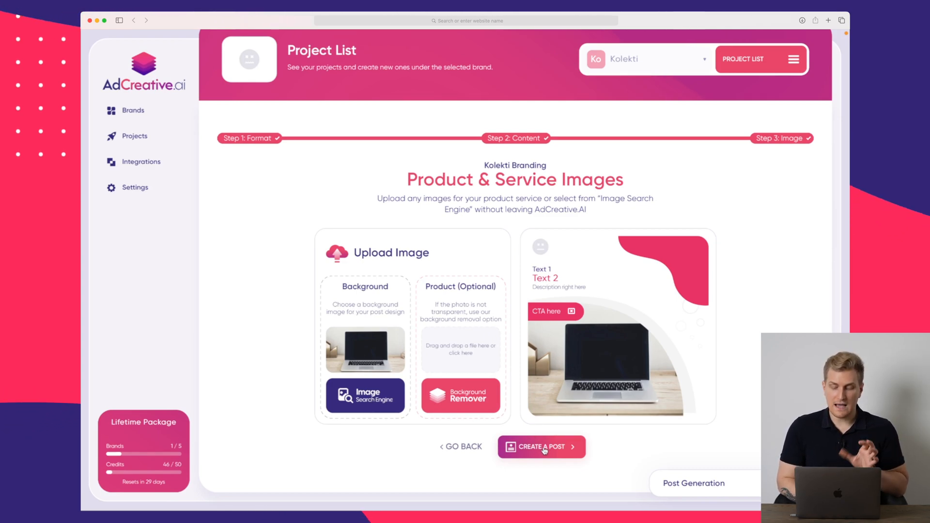
Save the project as 'YouTube video' and start generating its creatives.
{"action": "left_click", "coordinate": [539, 446]}
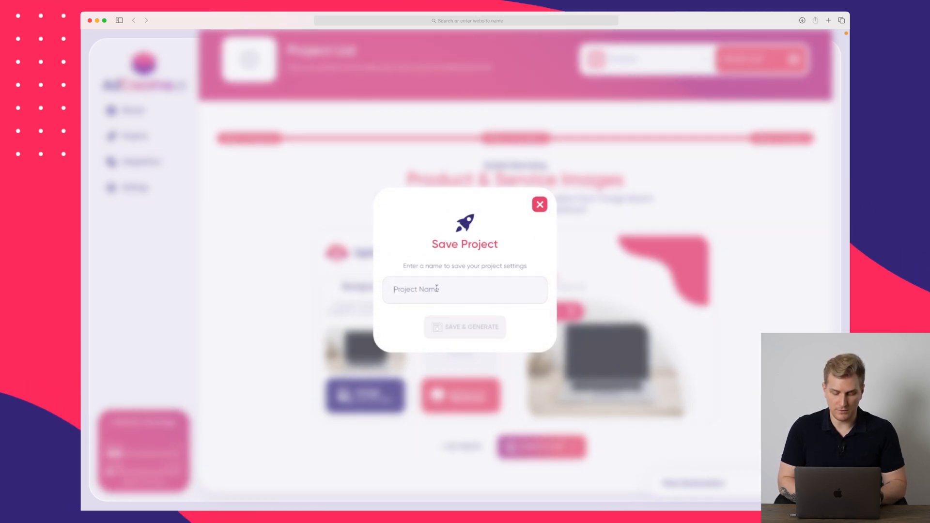
{"action": "type", "text": "YouTube video"}
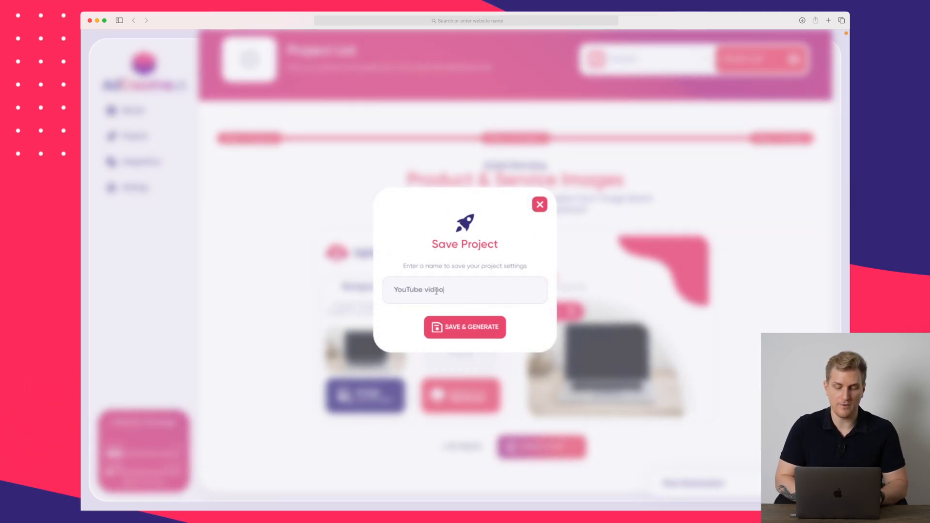
{"action": "left_click", "coordinate": [463, 327]}
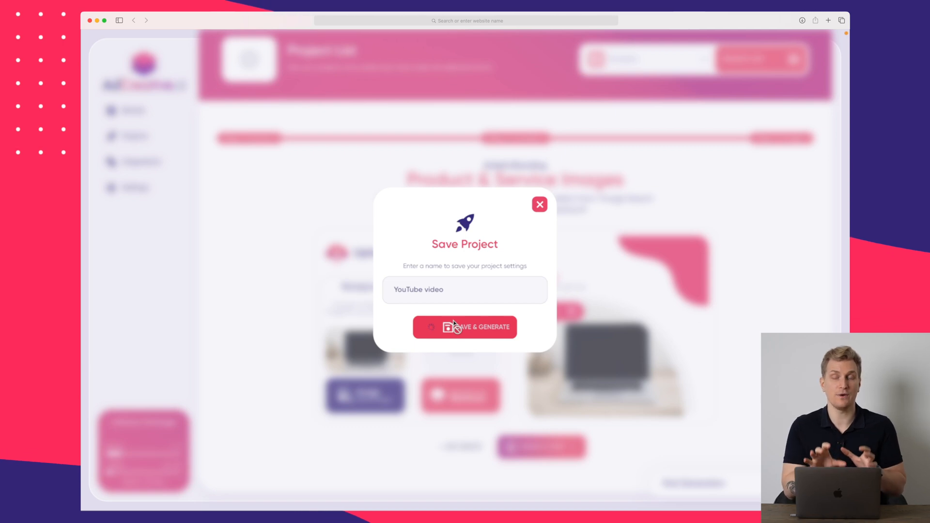
{"action": "left_click", "coordinate": [464, 327]}
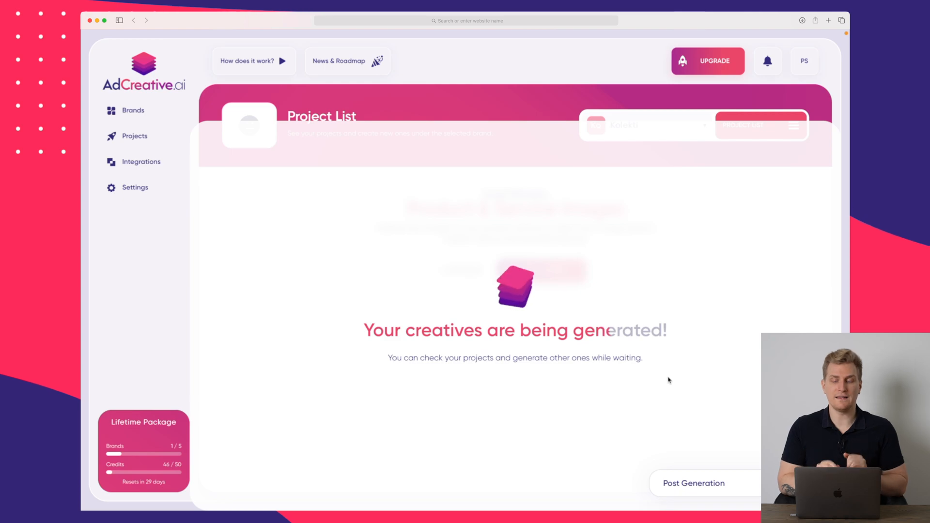
{"action": "mouse_move", "coordinate": [142, 162]}
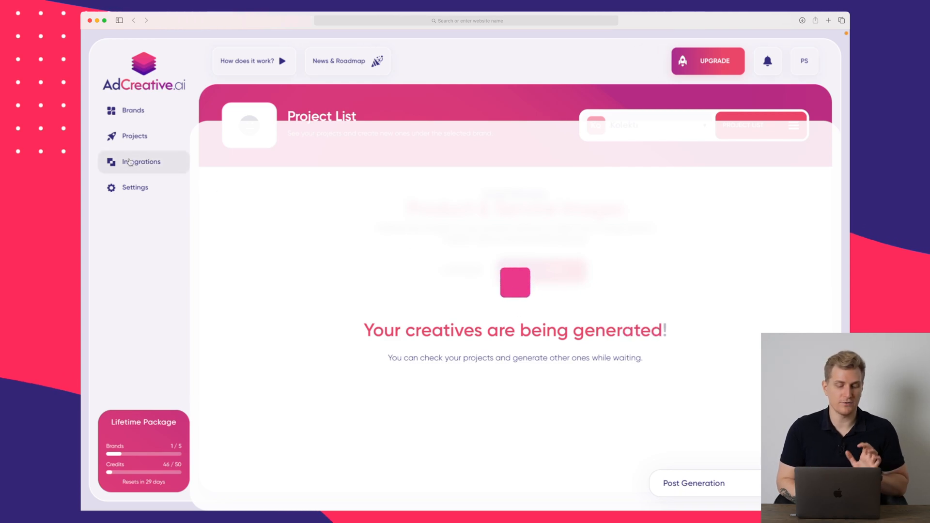
View the Platform Integration page, then return to the finished generated posts.
{"action": "left_click", "coordinate": [140, 162]}
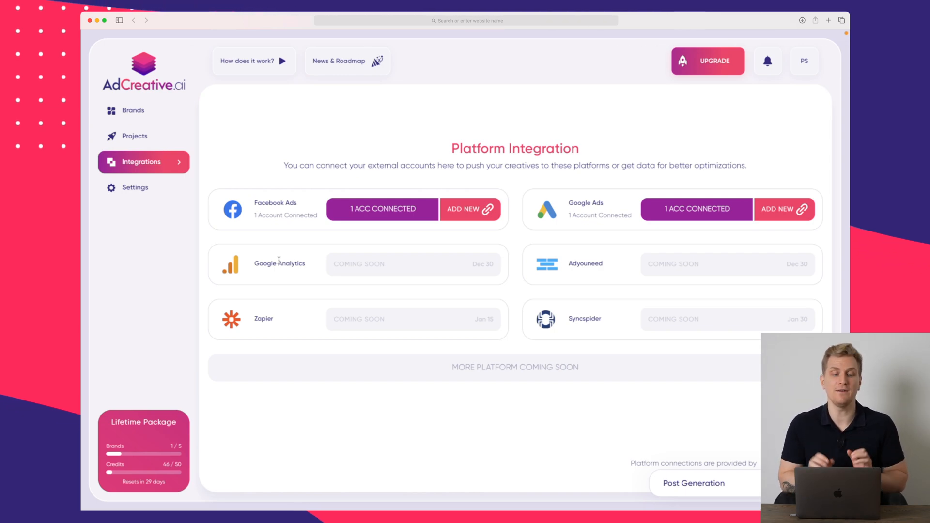
{"action": "left_click", "coordinate": [135, 136]}
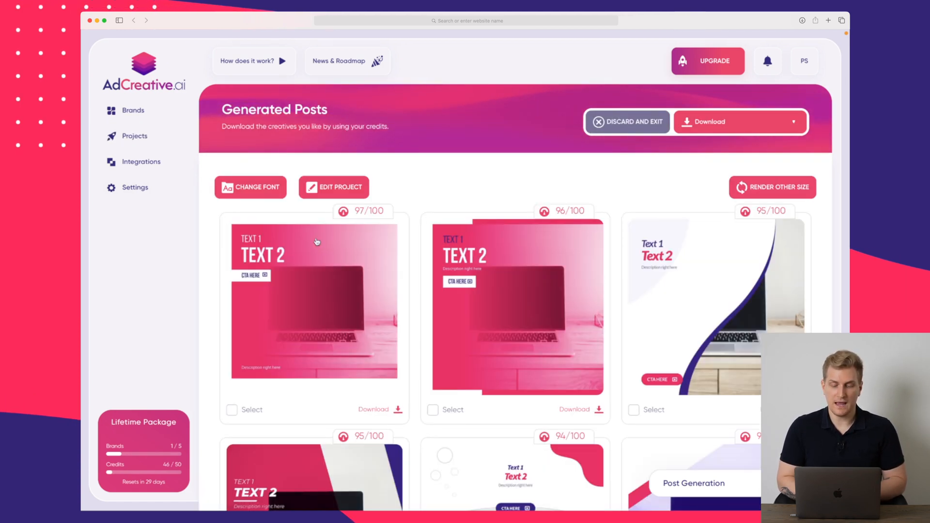
Pick a different font, regenerate the YouTube video posts and view the restyled creatives.
{"action": "scroll", "scroll_direction": "down", "scroll_amount": 3}
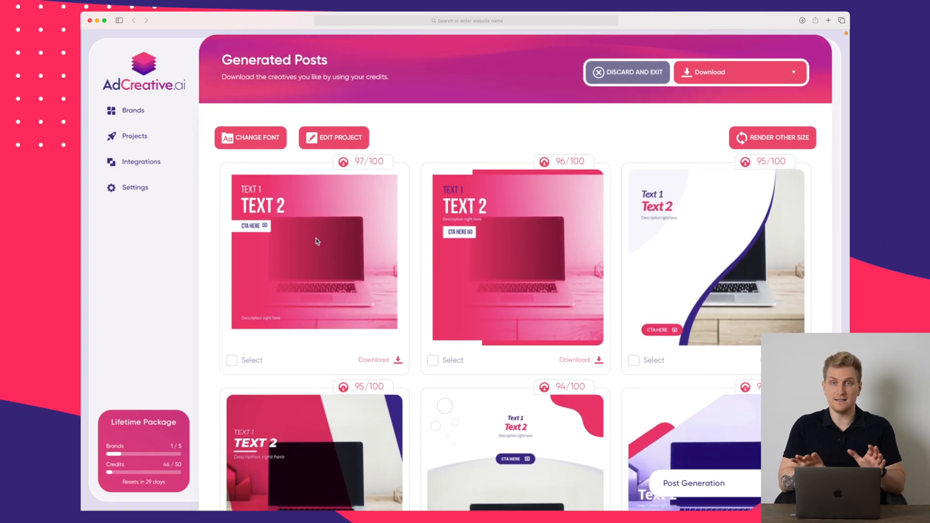
{"action": "scroll", "scroll_direction": "down", "scroll_amount": 3}
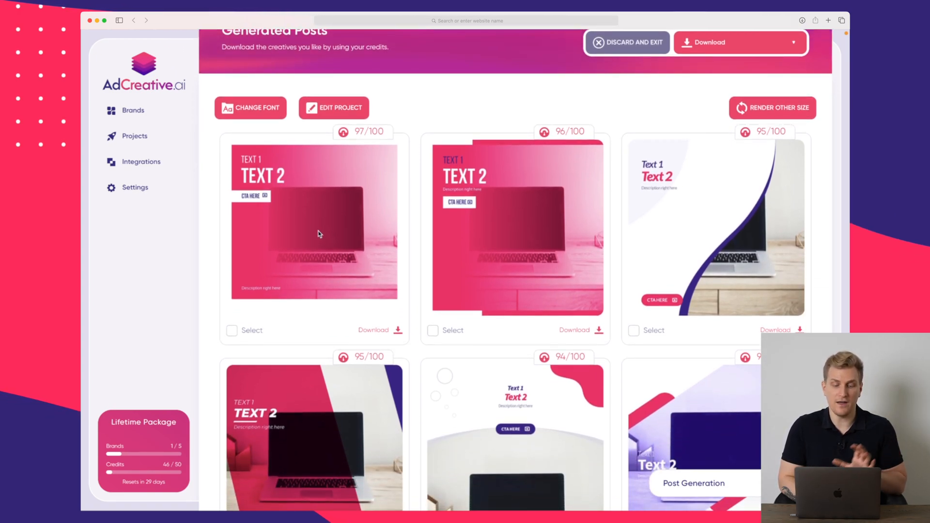
{"action": "scroll", "scroll_direction": "down", "scroll_amount": 3}
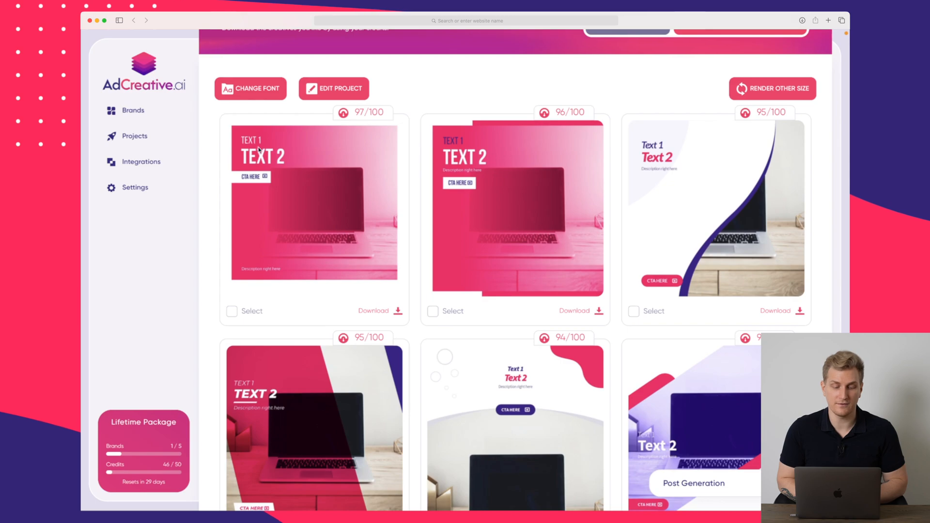
{"action": "scroll", "scroll_direction": "down", "scroll_amount": 3}
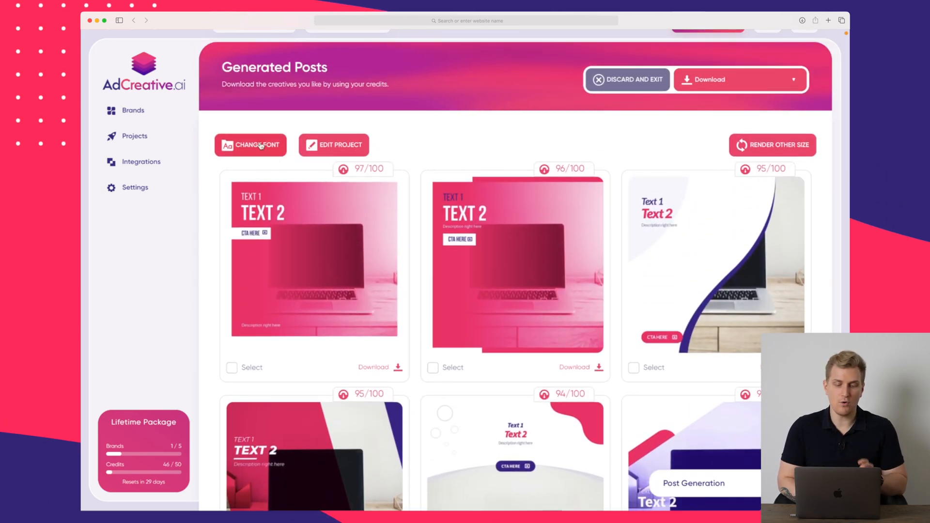
{"action": "left_click", "coordinate": [250, 144]}
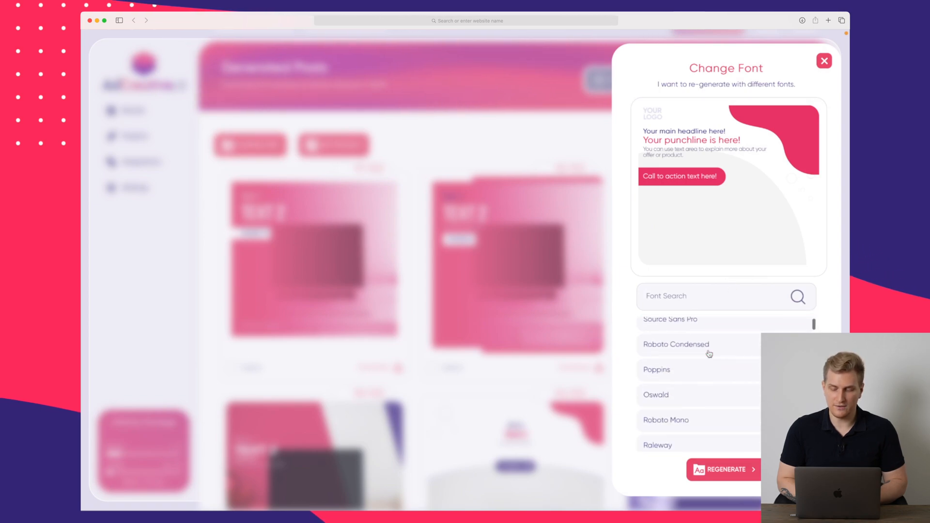
{"action": "scroll", "scroll_direction": "down", "scroll_amount": 3}
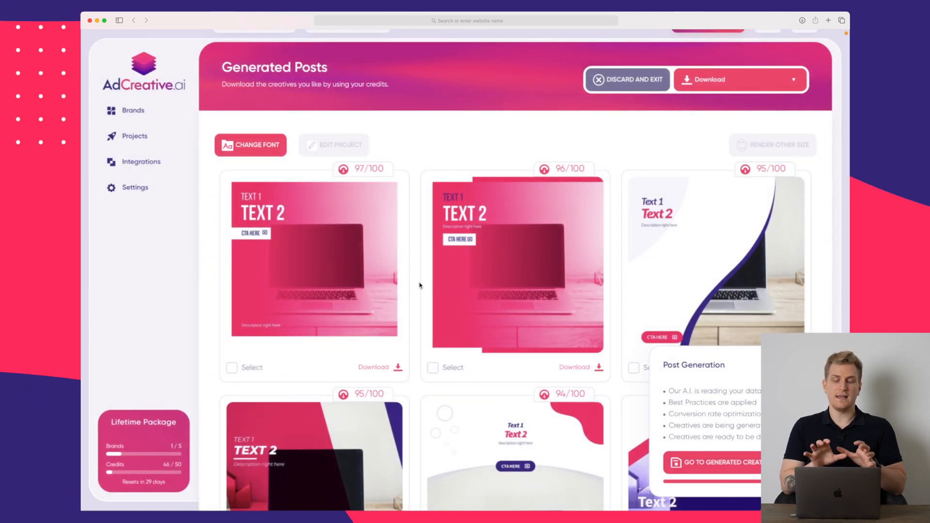
{"action": "left_click", "coordinate": [714, 463]}
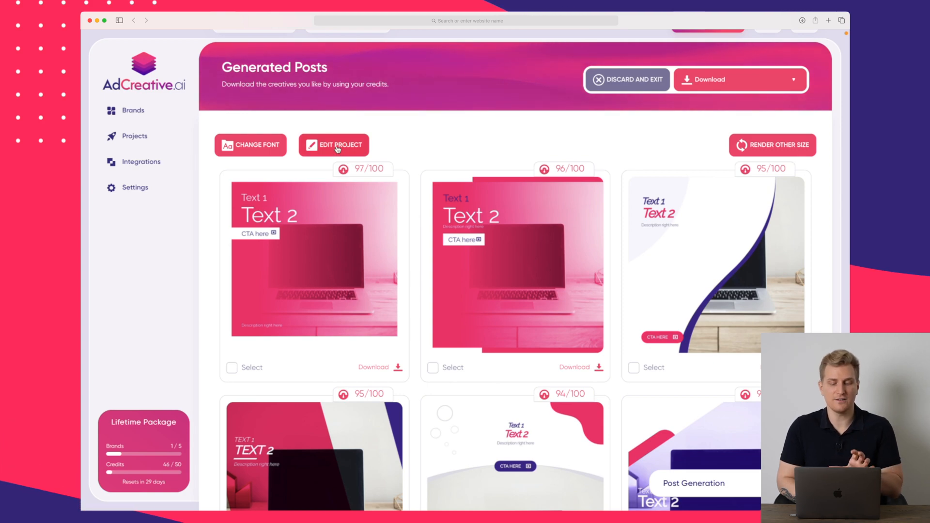
Review the project's texts, button icon and colours, then save and render the posts again.
{"action": "left_click", "coordinate": [333, 145]}
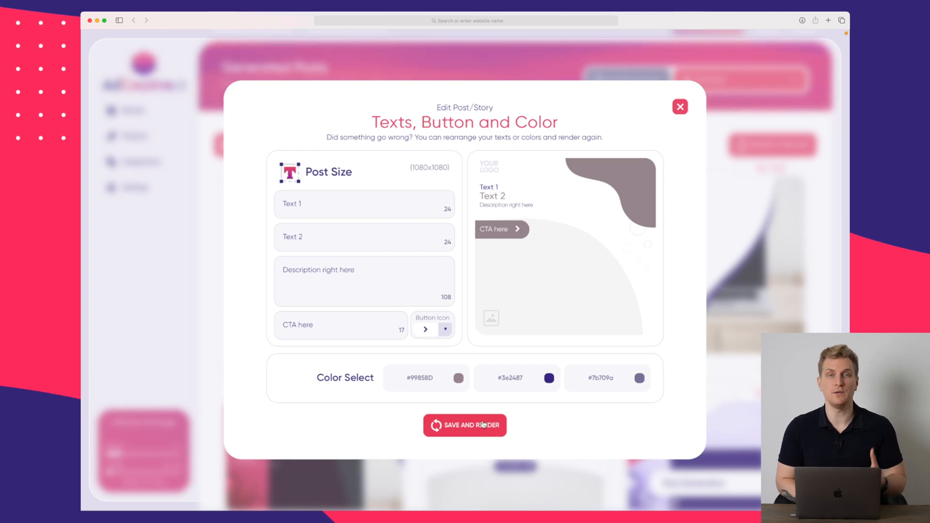
{"action": "left_click", "coordinate": [680, 107]}
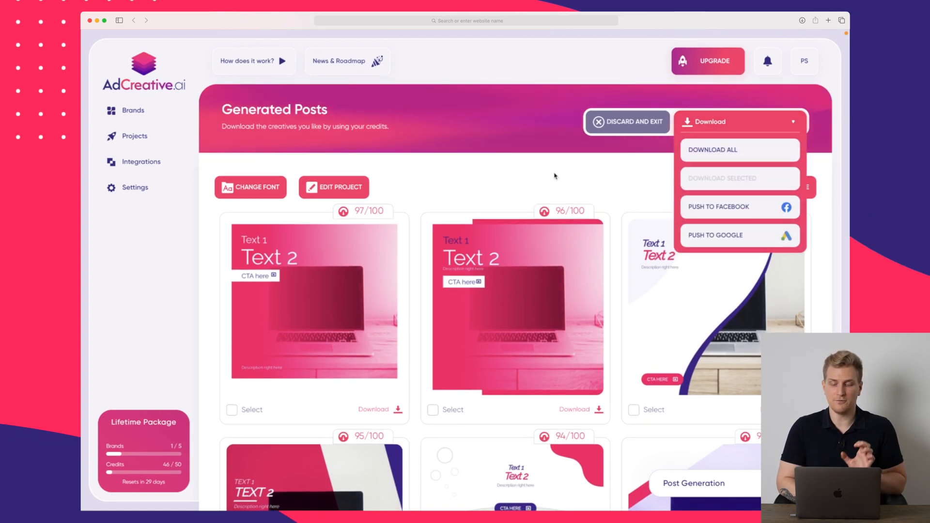
Mark the first and second generated posts for download and move on to the News & Roadmap panel.
{"action": "left_click", "coordinate": [433, 409]}
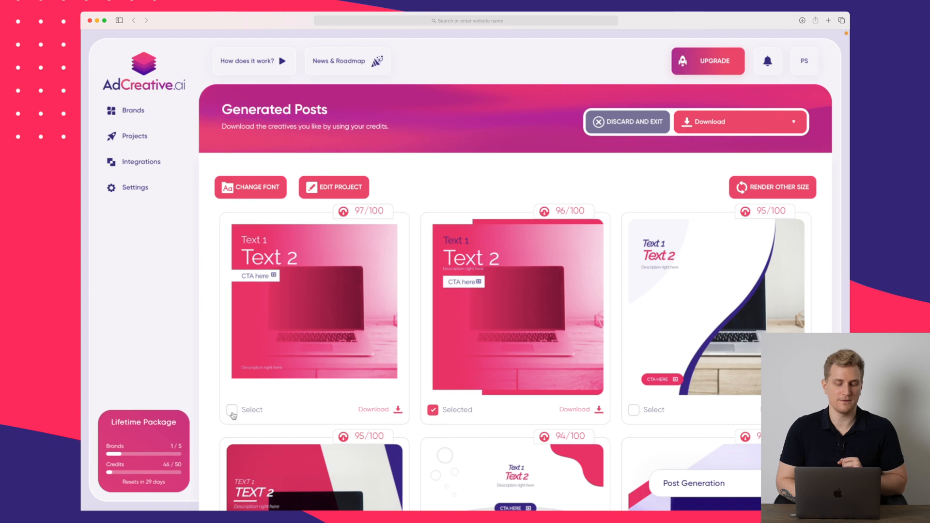
{"action": "left_click", "coordinate": [232, 408]}
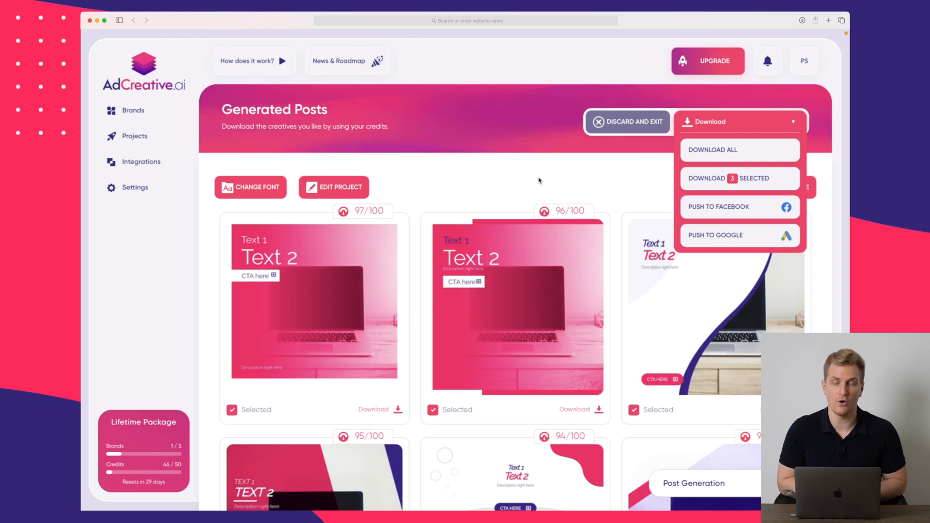
{"action": "left_click", "coordinate": [538, 181]}
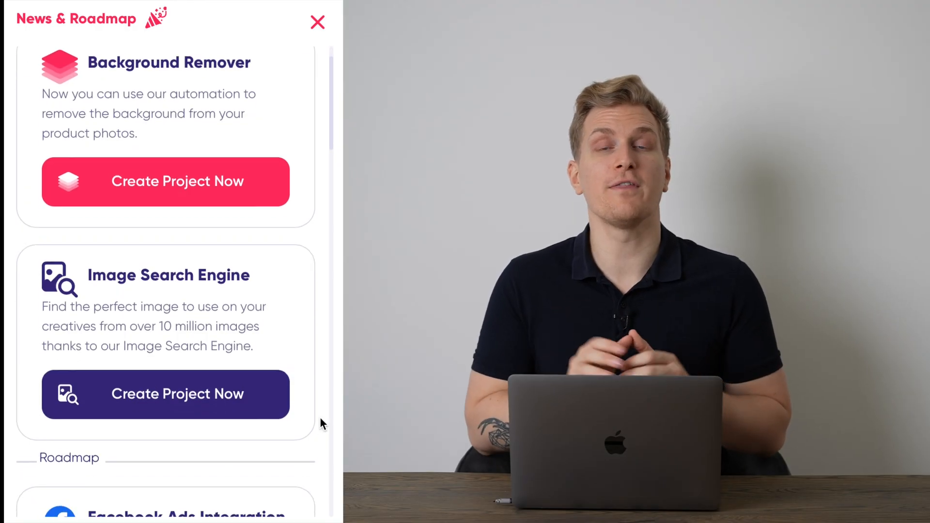
{"action": "scroll", "scroll_direction": "down", "scroll_amount": 3}
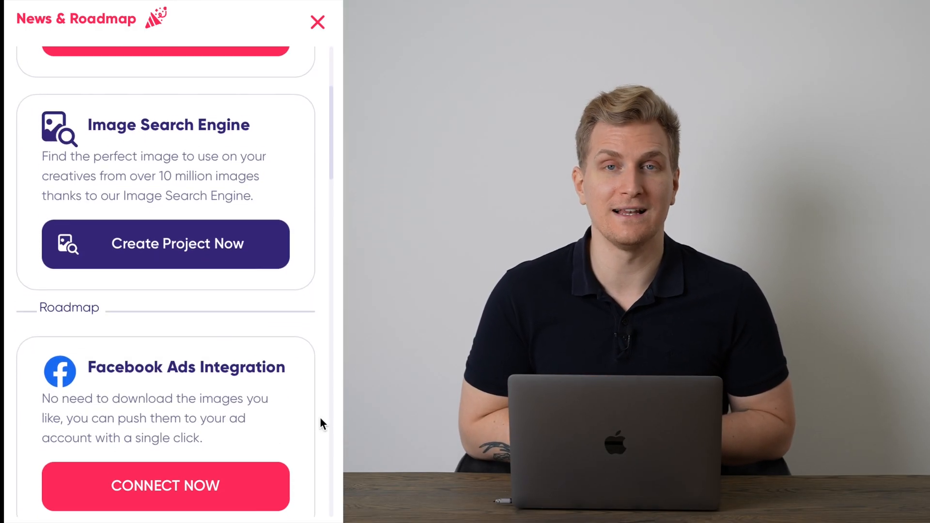
{"action": "scroll", "scroll_direction": "down", "scroll_amount": 3}
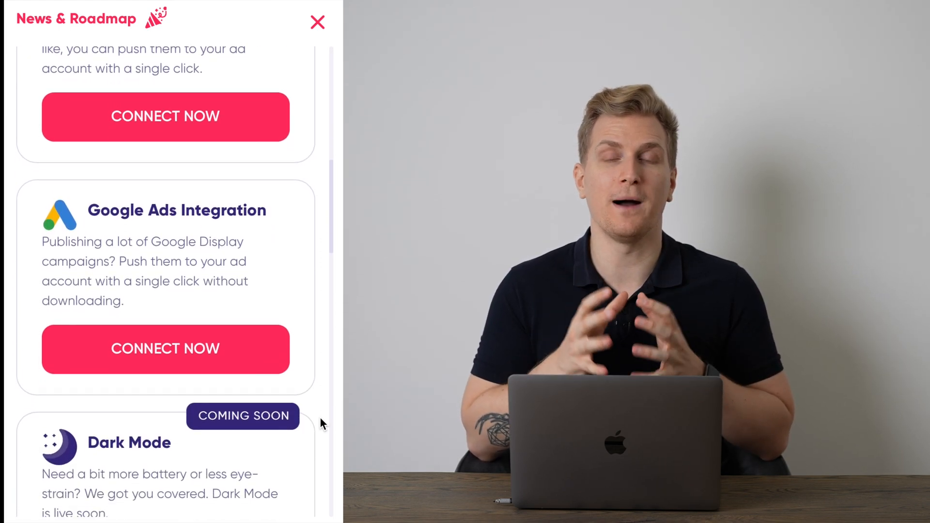
{"action": "scroll", "scroll_direction": "down", "scroll_amount": 3}
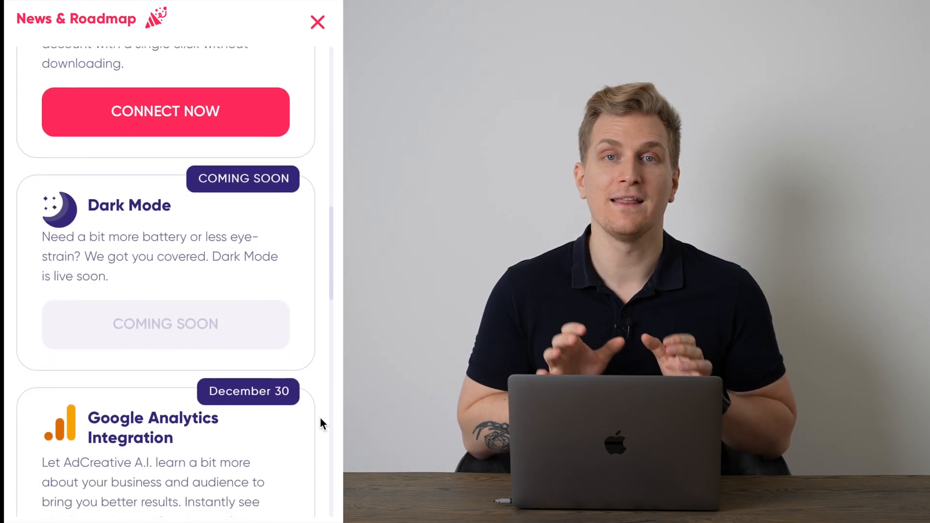
{"action": "scroll", "scroll_direction": "down", "scroll_amount": 3}
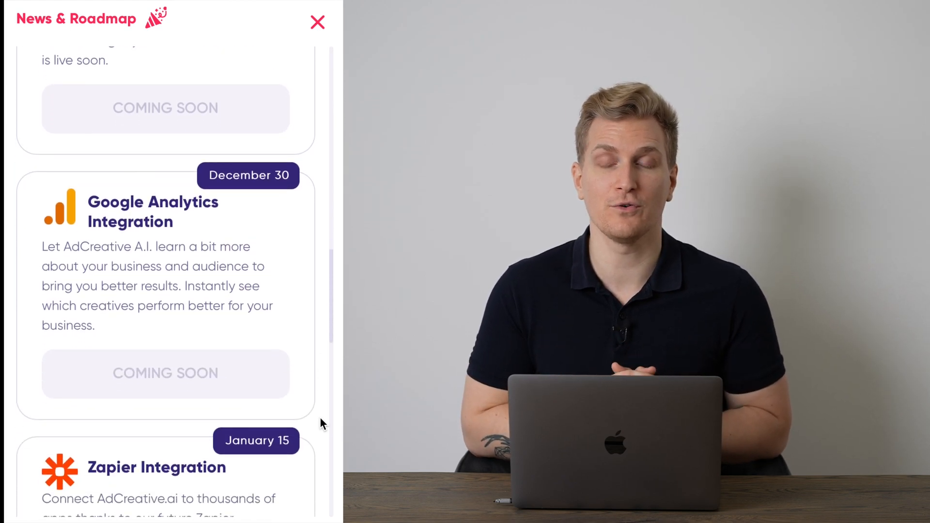
{"action": "scroll", "scroll_direction": "down", "scroll_amount": 3}
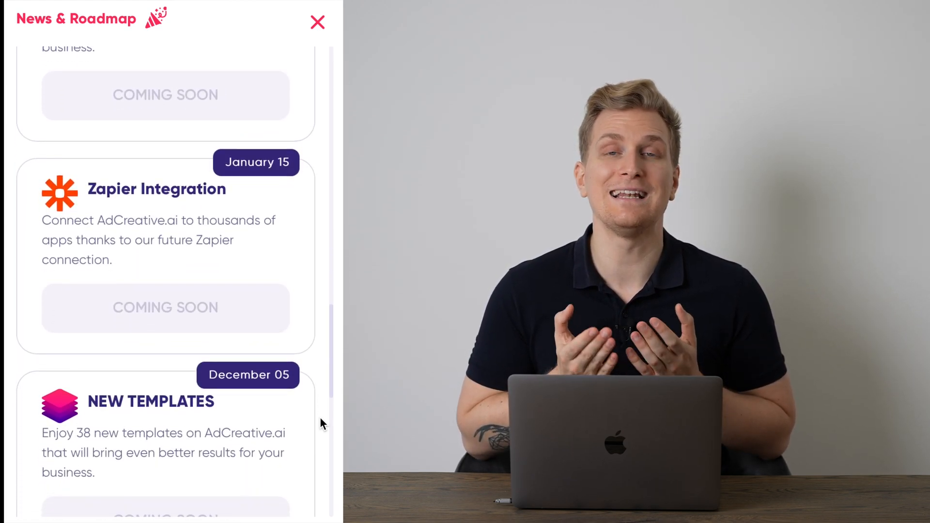
{"action": "scroll", "scroll_direction": "down", "scroll_amount": 3}
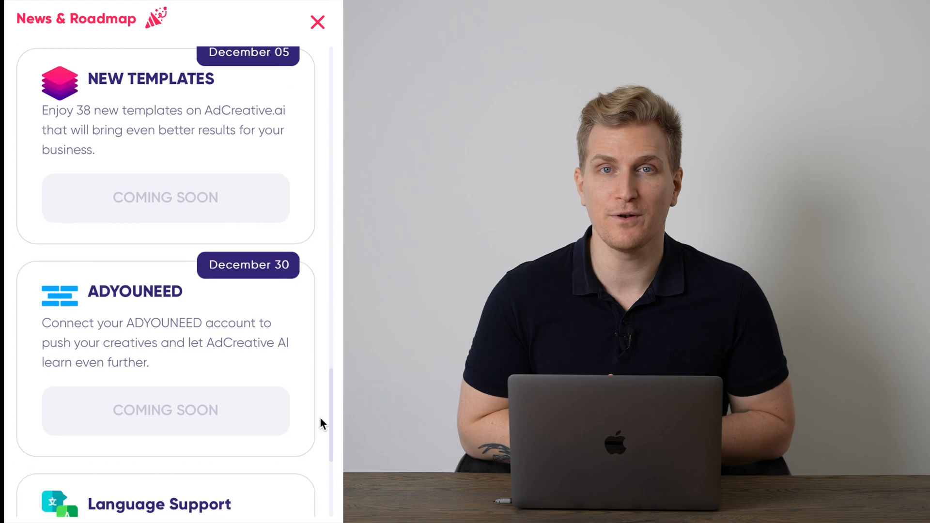
{"action": "scroll", "scroll_direction": "down", "scroll_amount": 3}
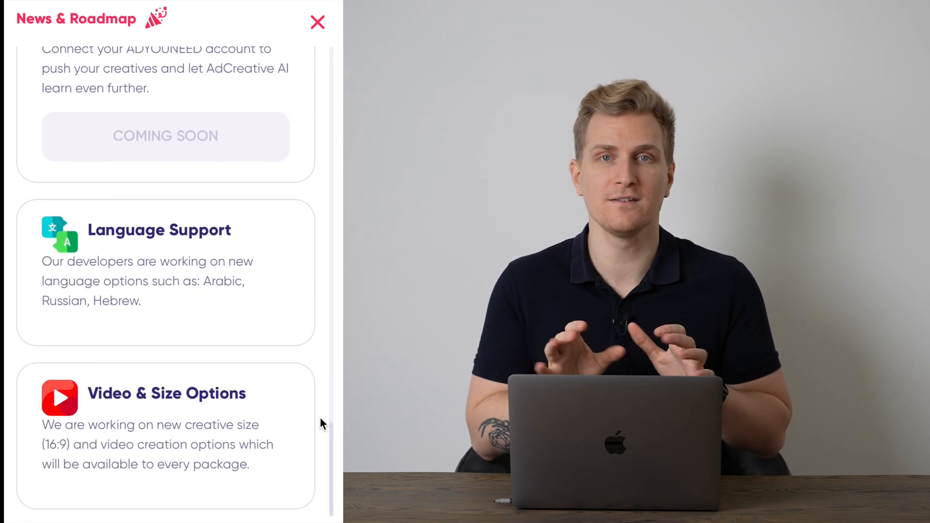